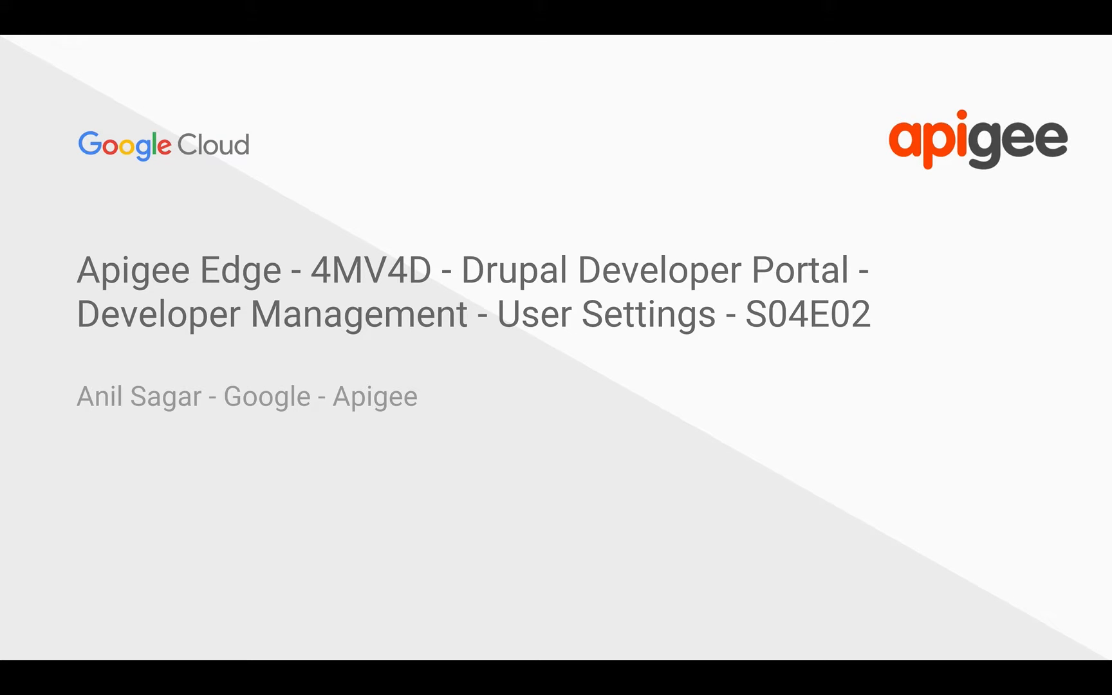
Step: Advance from the title slide to the developer portal home page in Chrome
key(Right)
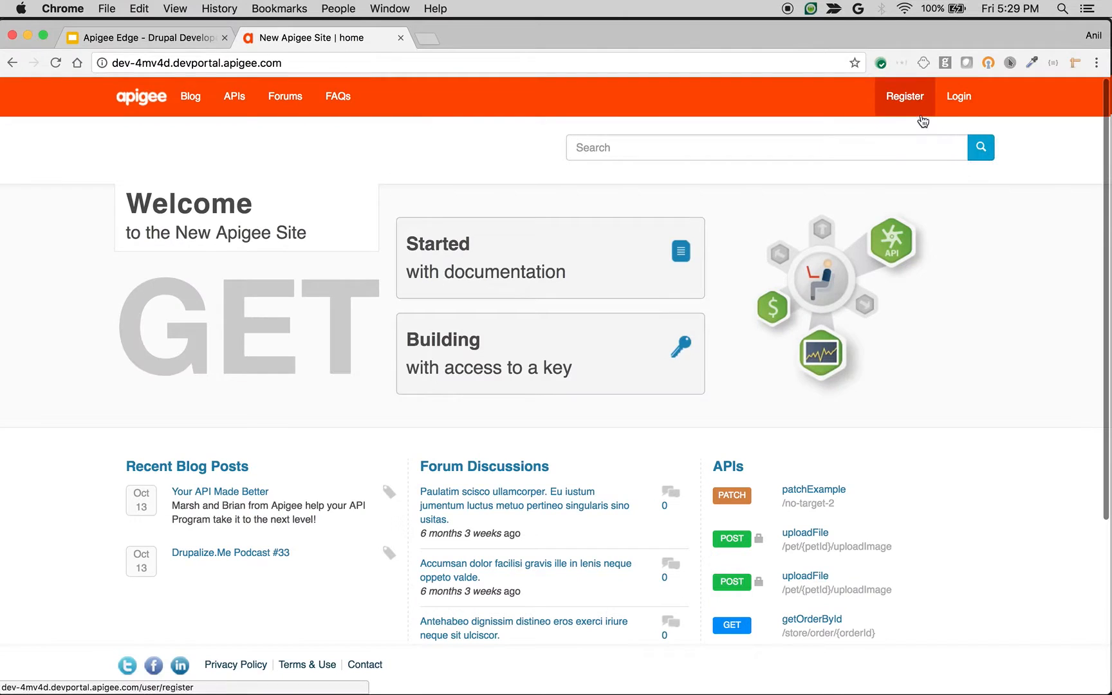
Step: Log in to the portal as a site administrator via the Login form
click(958, 96)
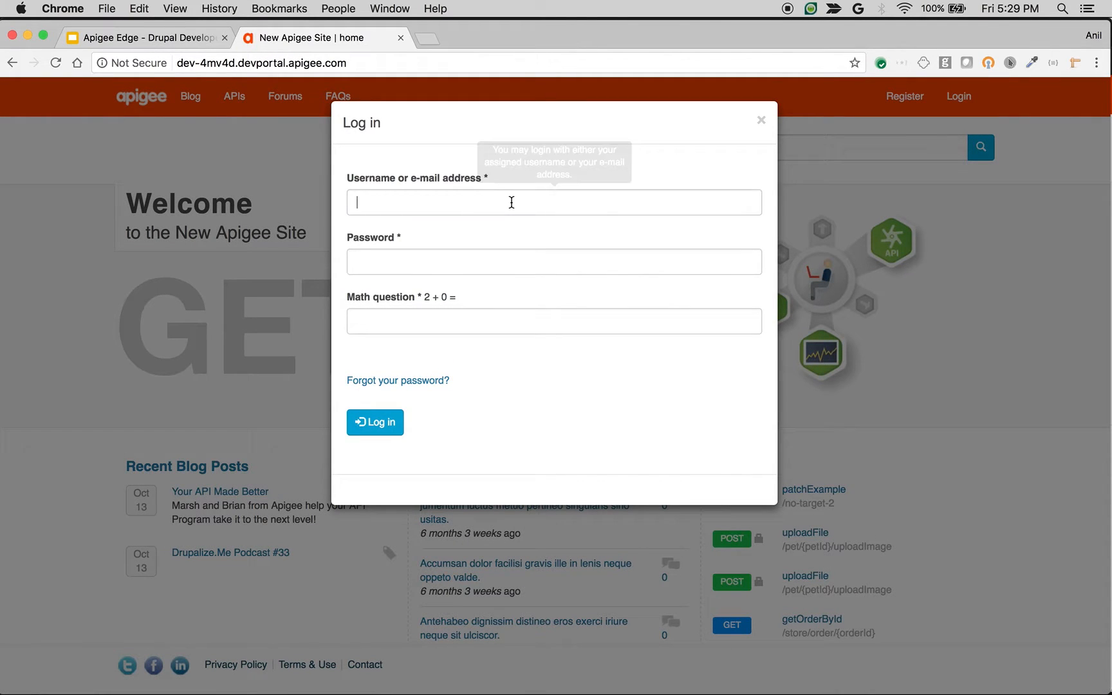
click(554, 202)
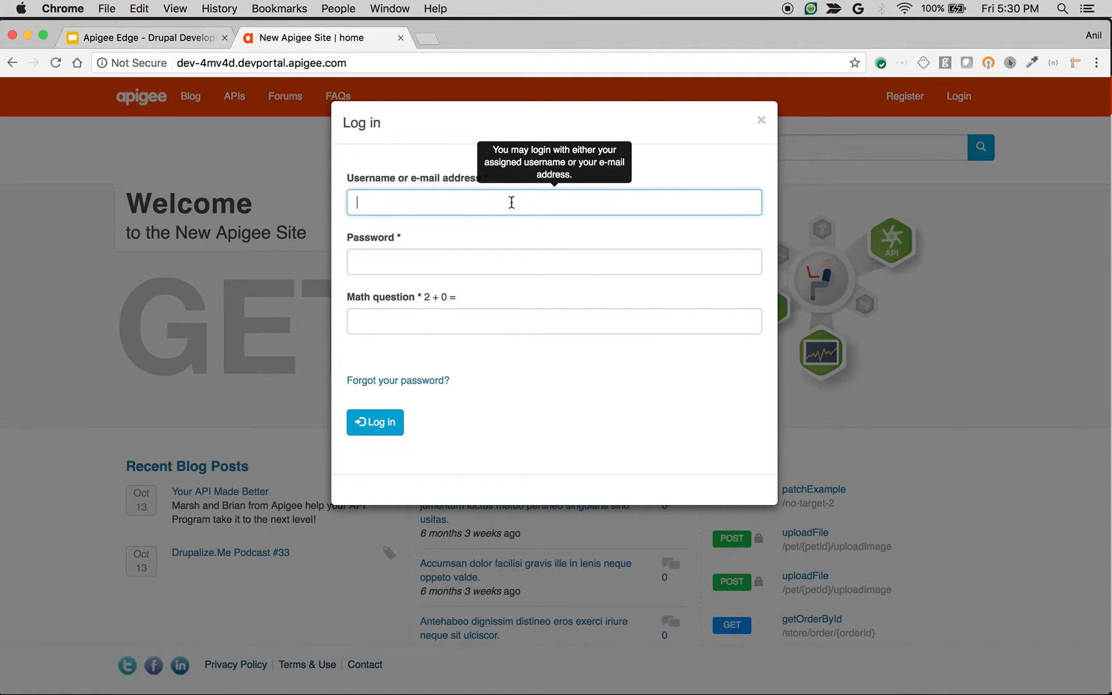
click(375, 422)
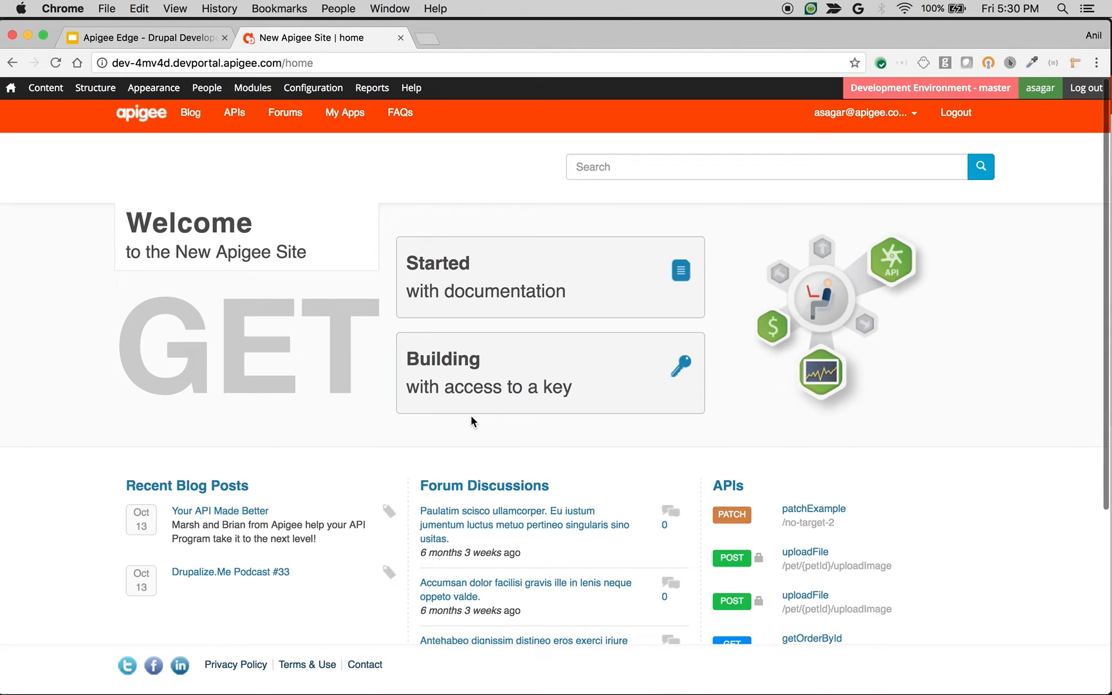
mouse_move(106, 128)
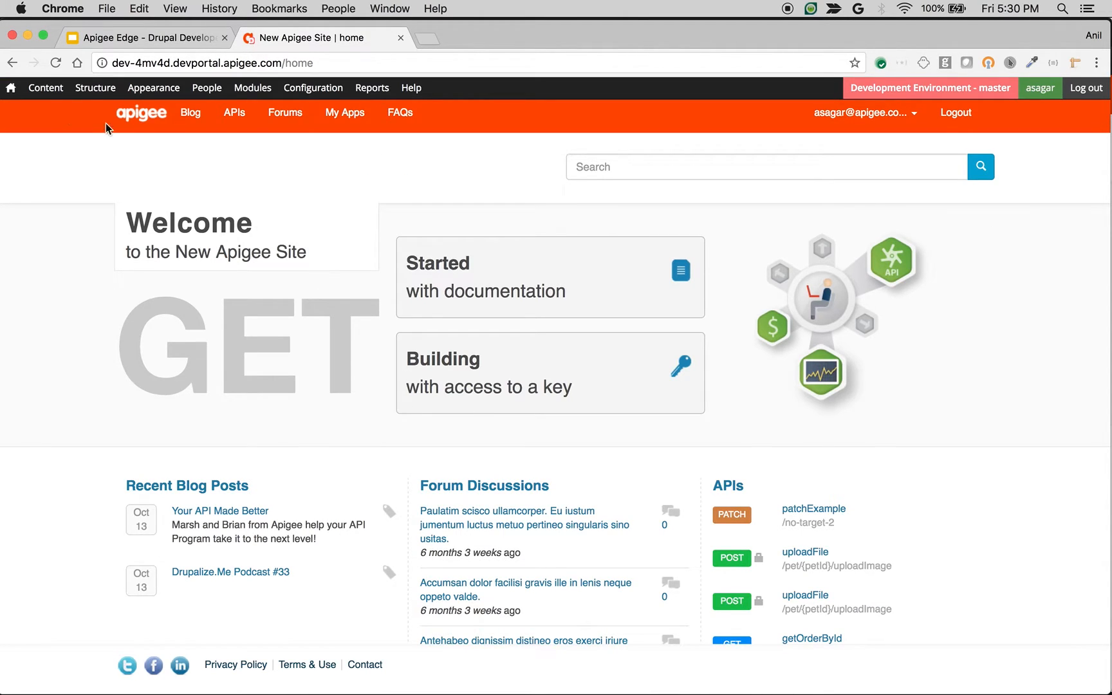
Step: Go to Configuration > People > Account settings and scroll to Registration and cancellation
click(312, 87)
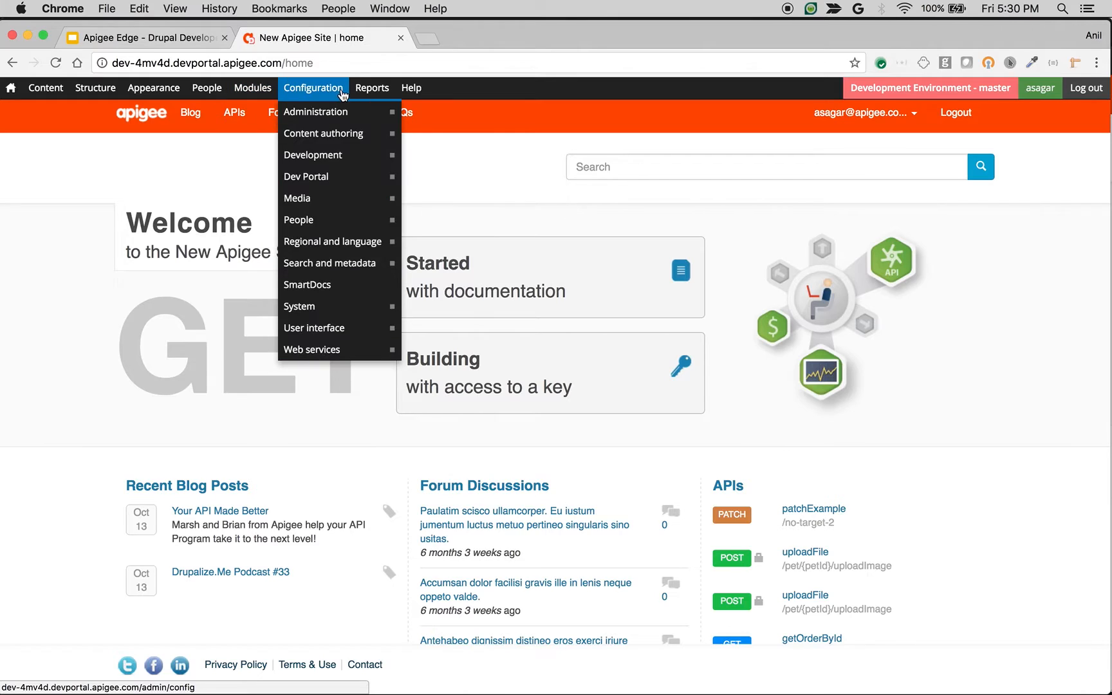
mouse_move(298, 221)
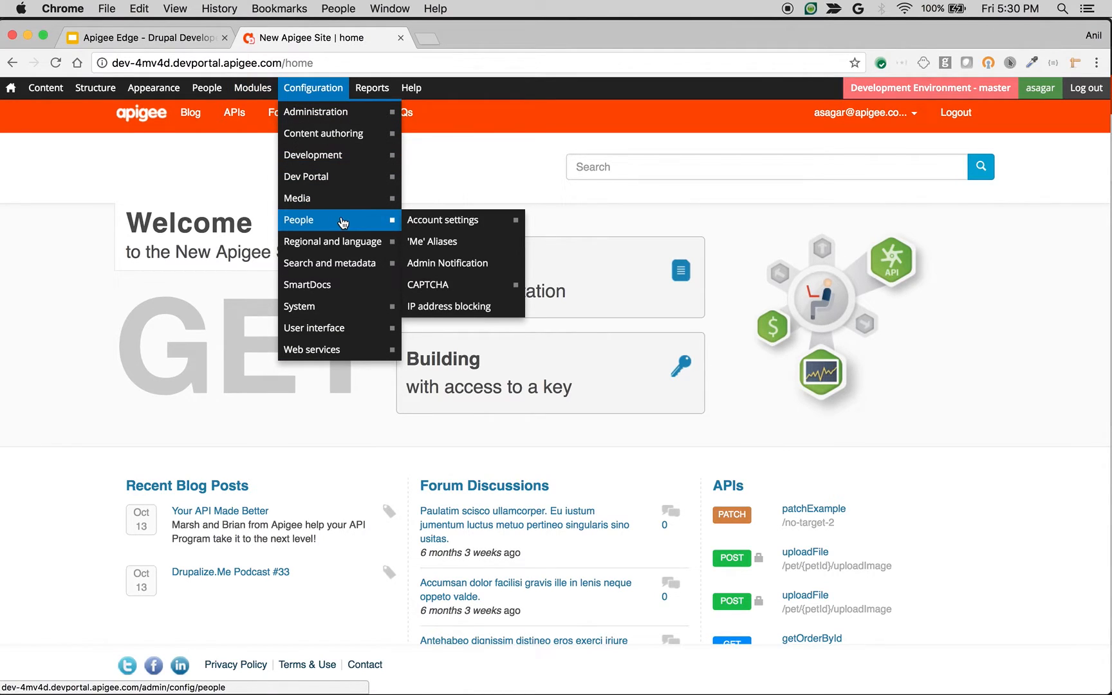
click(443, 220)
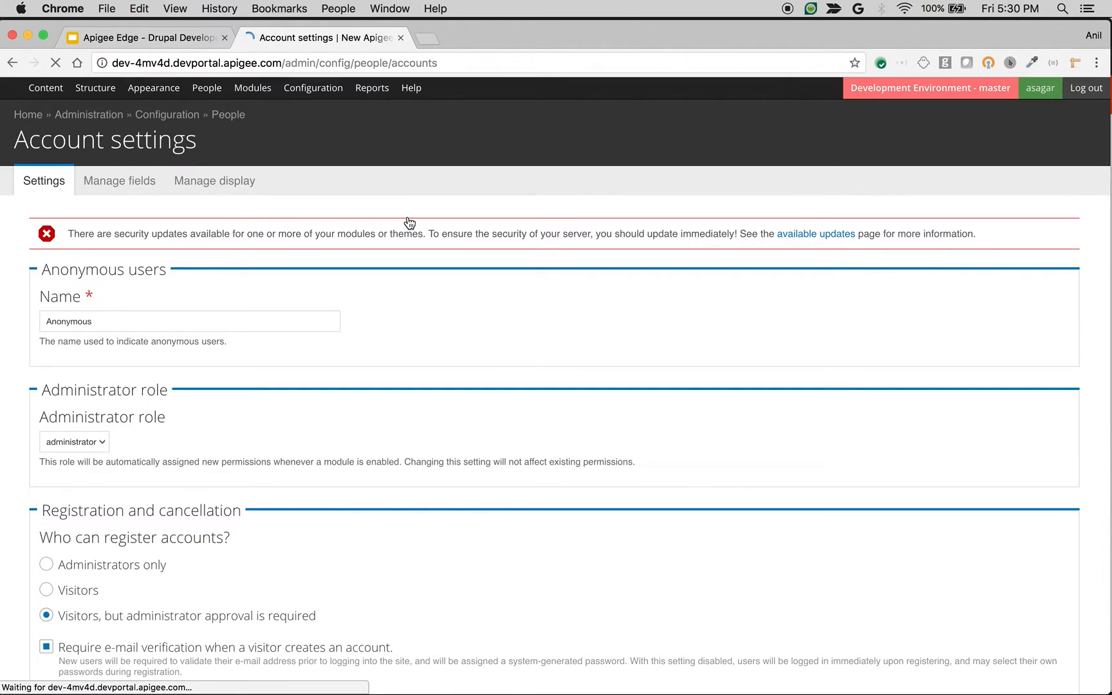
scroll(down, 3)
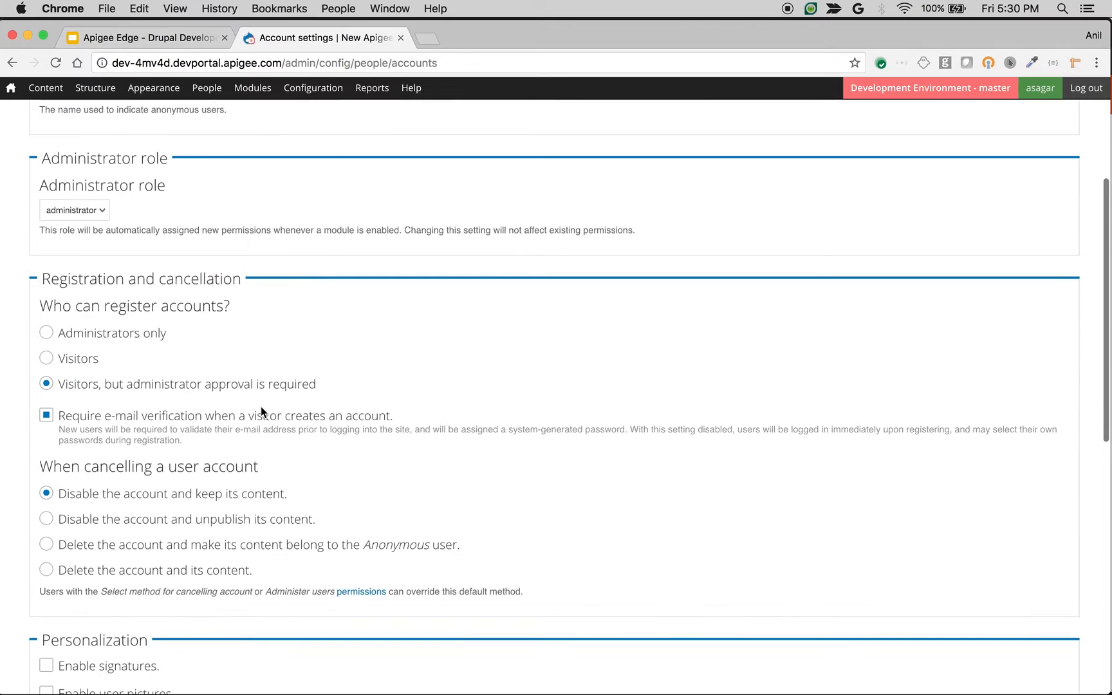
scroll(down, 3)
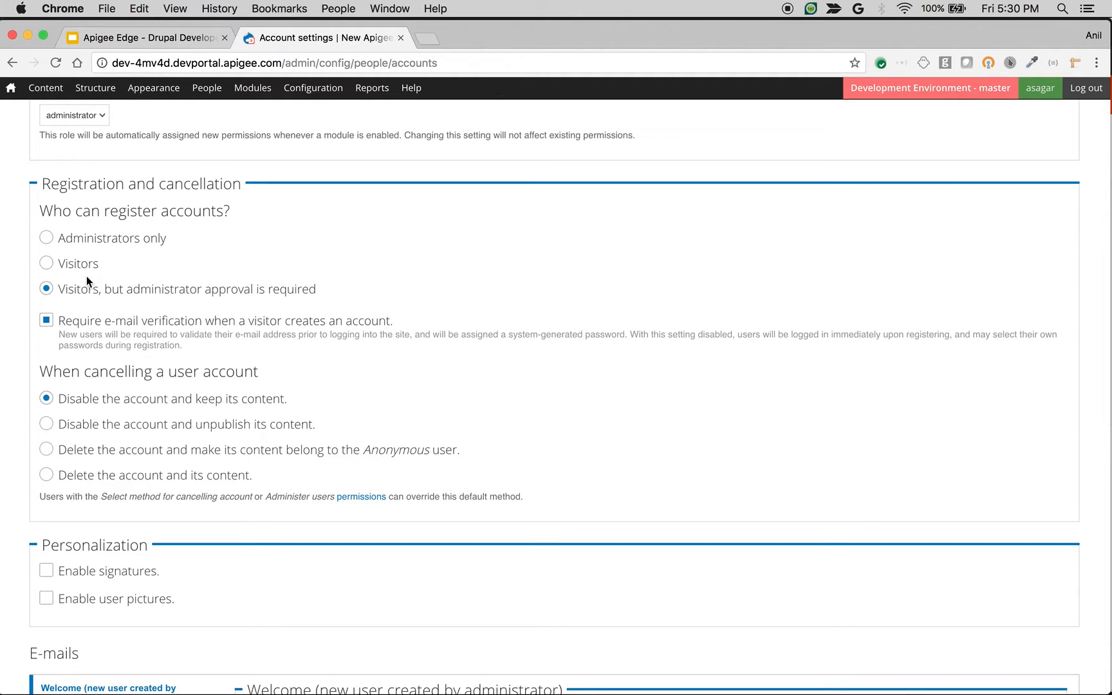
Step: Select Visitors under Who can register accounts and save the configuration
click(46, 264)
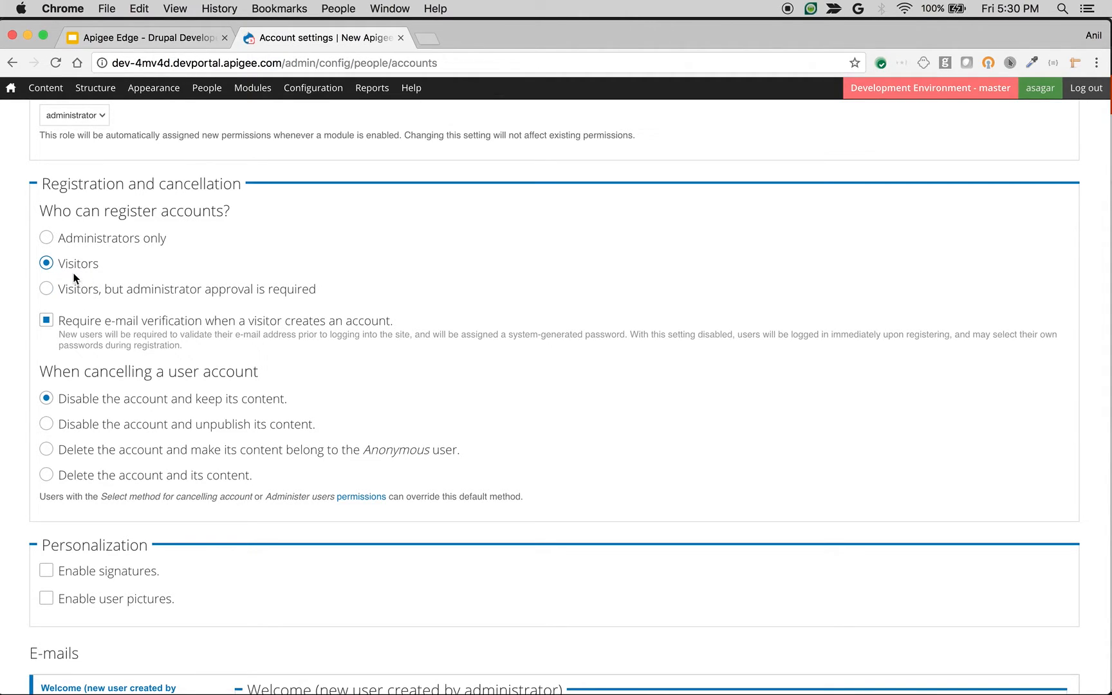
click(47, 238)
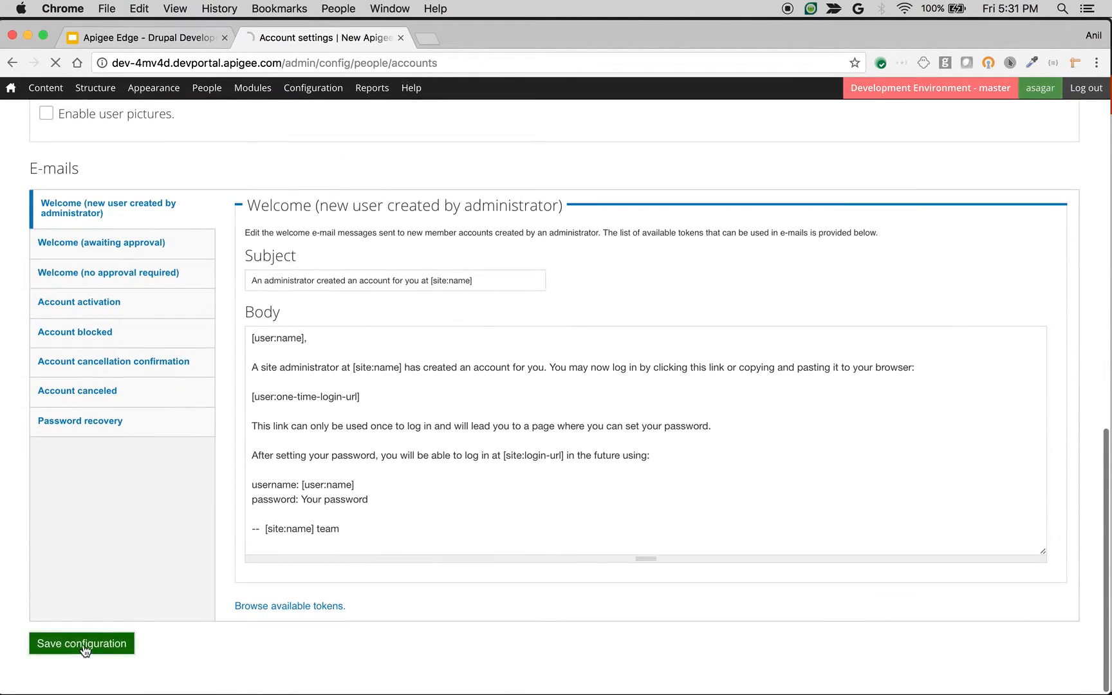
click(81, 644)
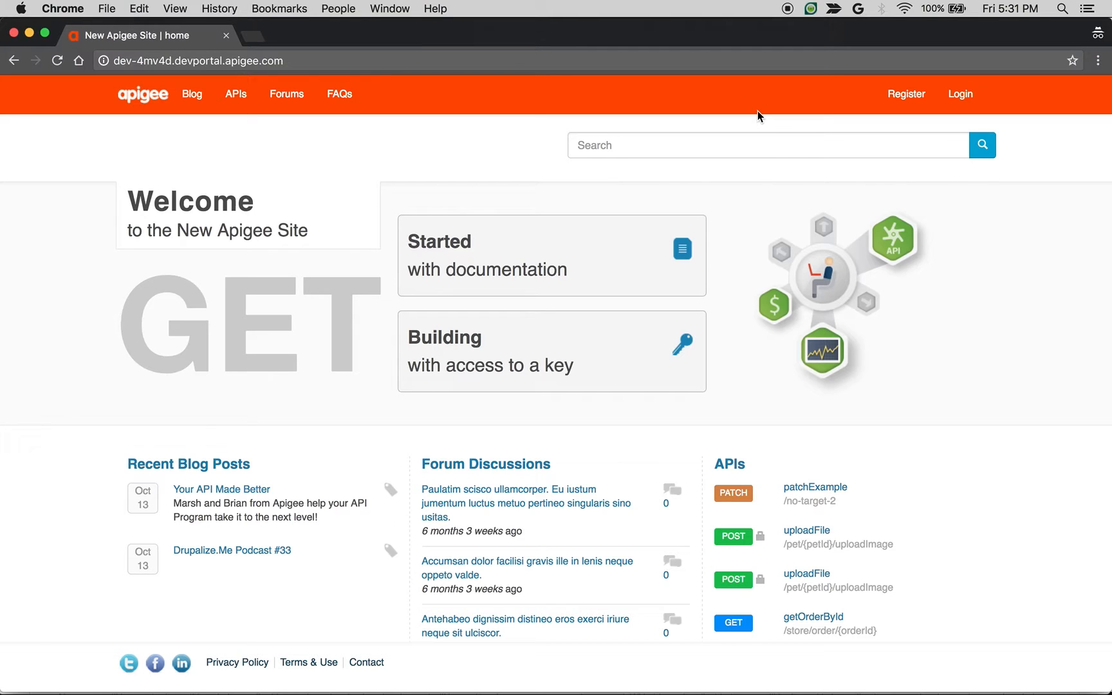
mouse_move(330, 116)
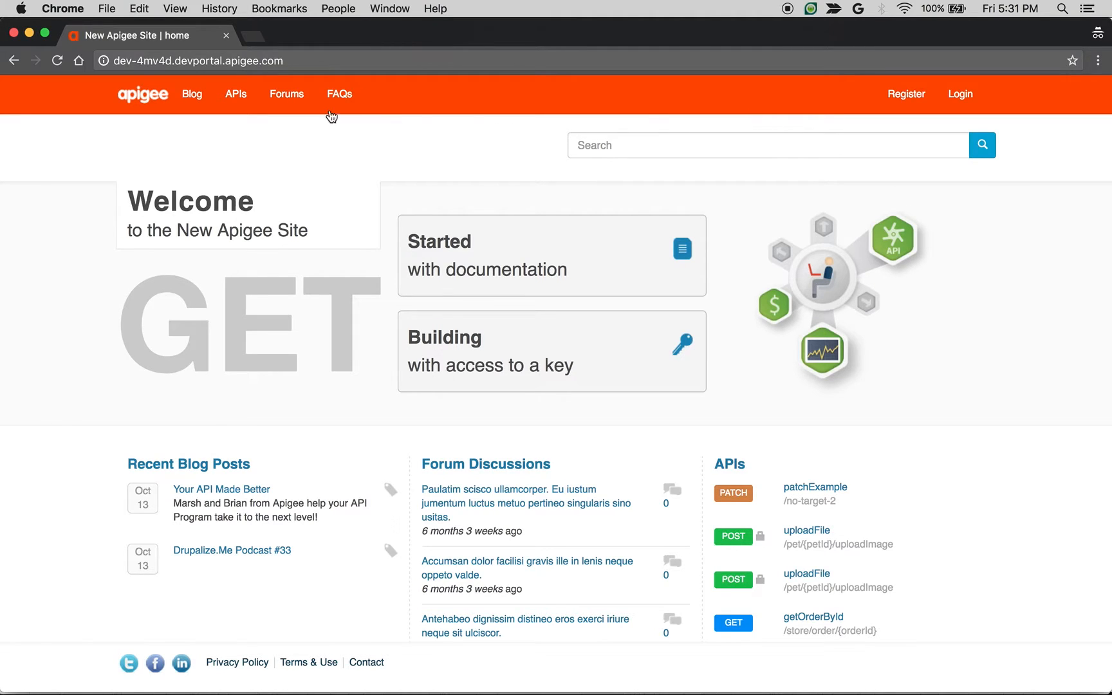
Step: In the incognito window, append /user/me/apps to the site address and go there
click(339, 92)
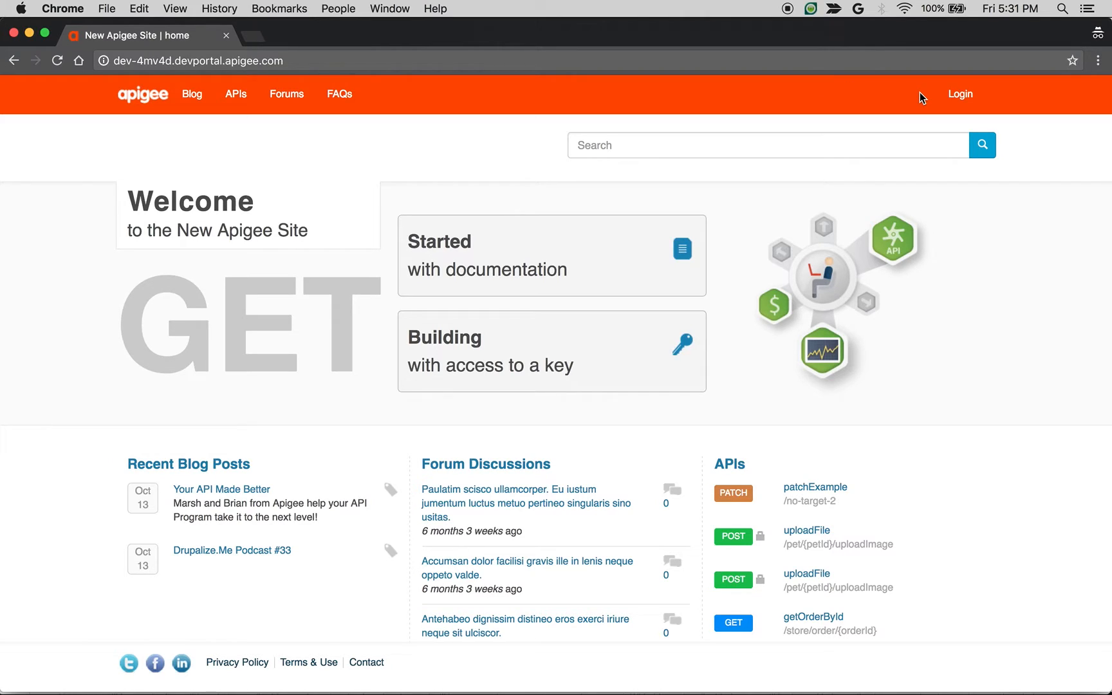
mouse_move(919, 99)
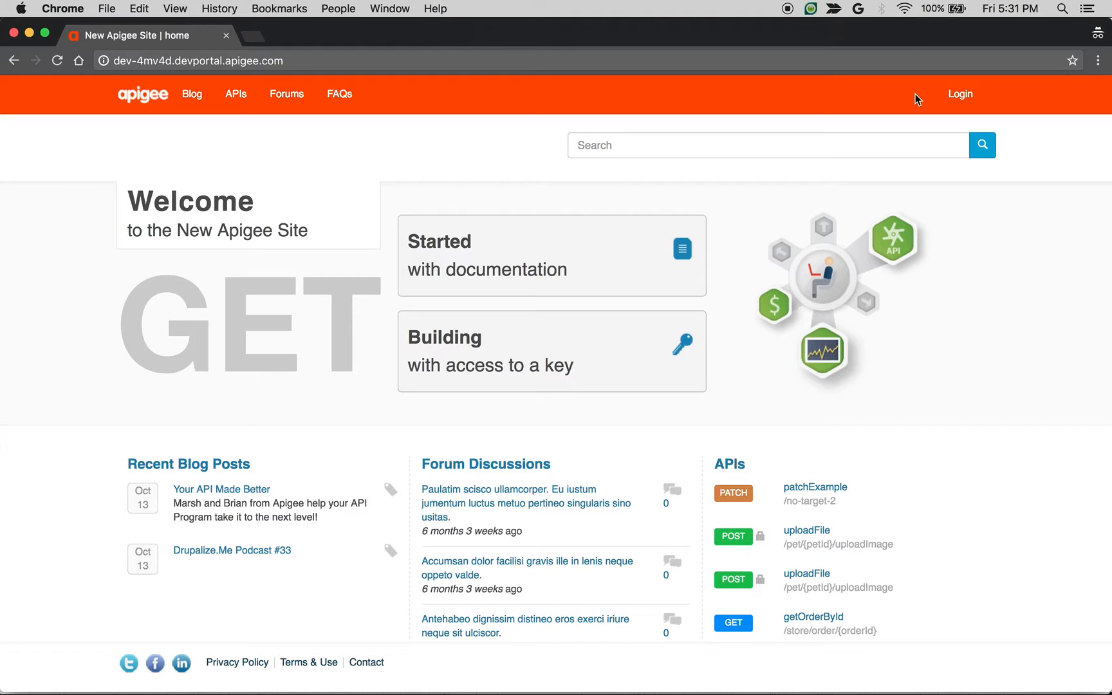
click(284, 60)
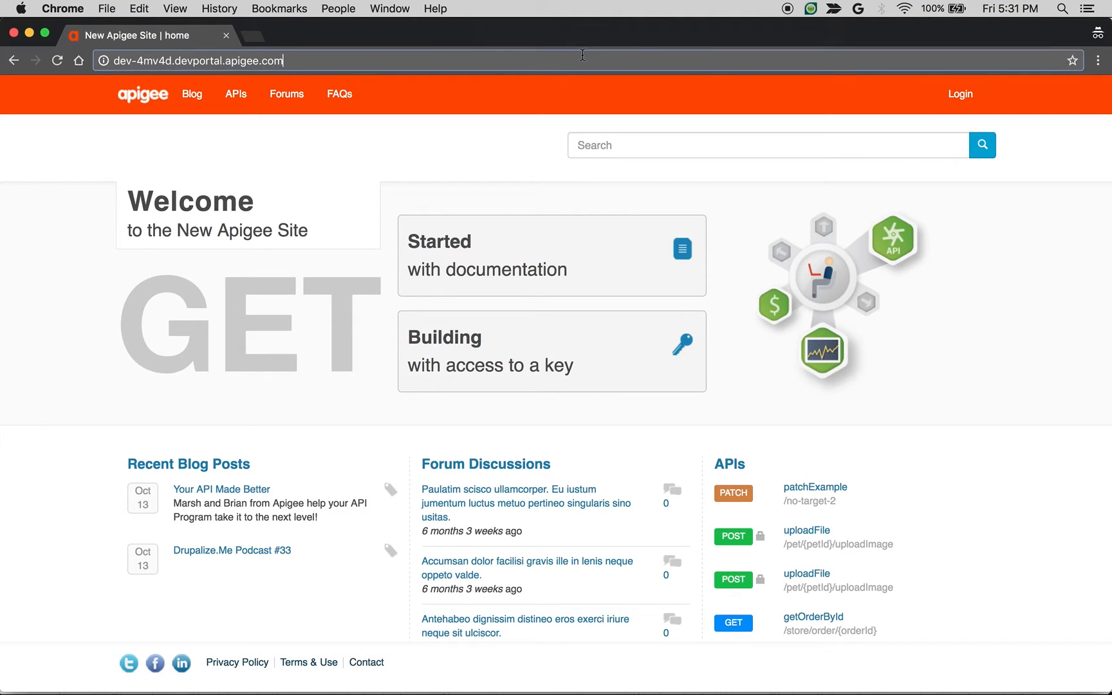
text(/user/me/apps)
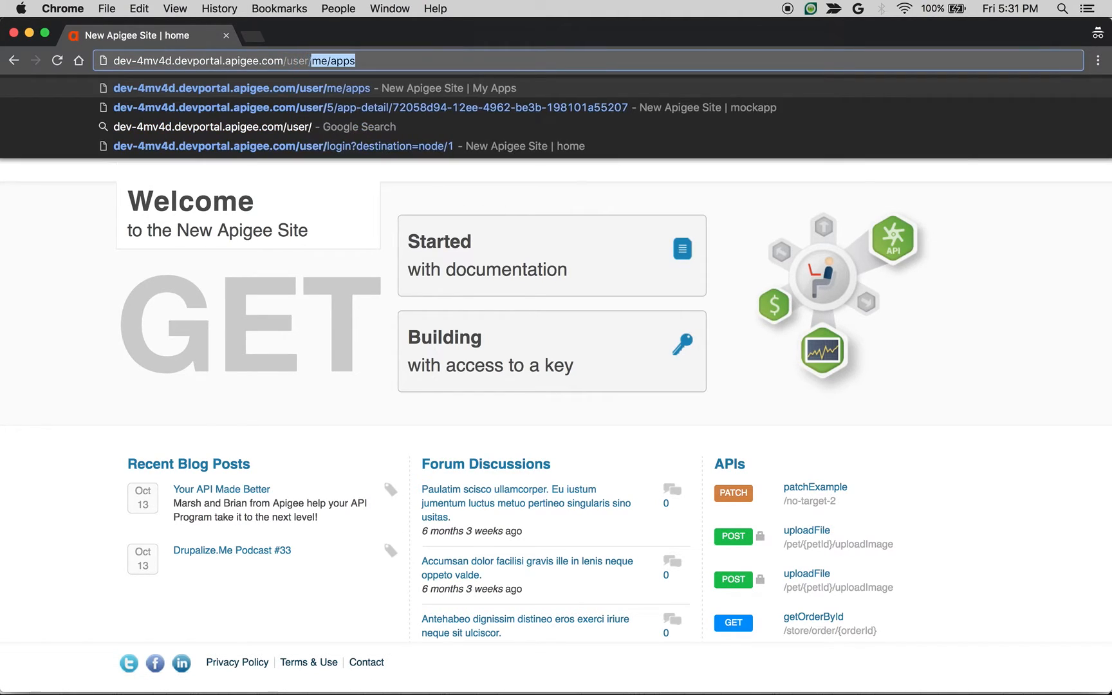
key(Return)
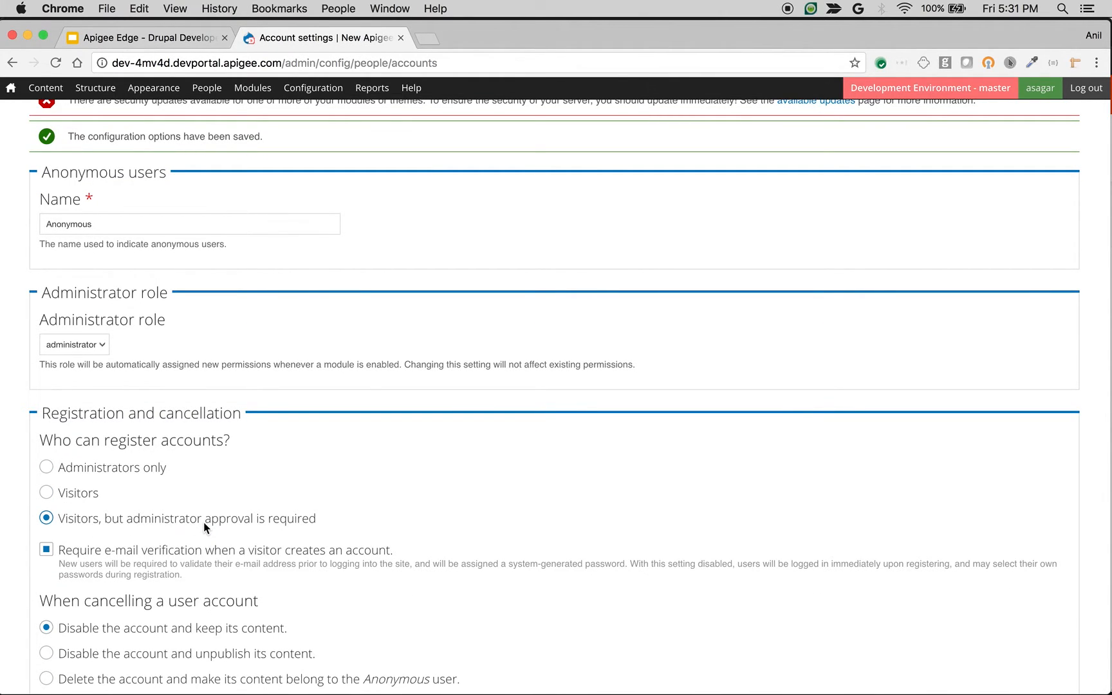
Step: Save the administrator-approval registration setting and view the public Create new account form
scroll(down, 3)
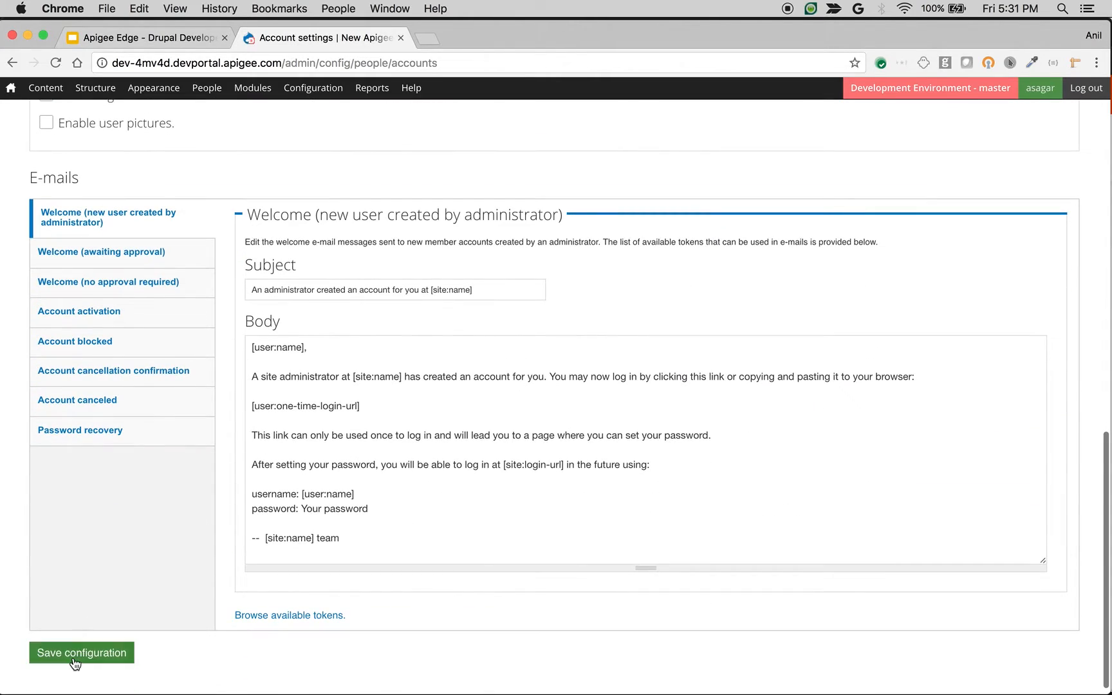
click(81, 653)
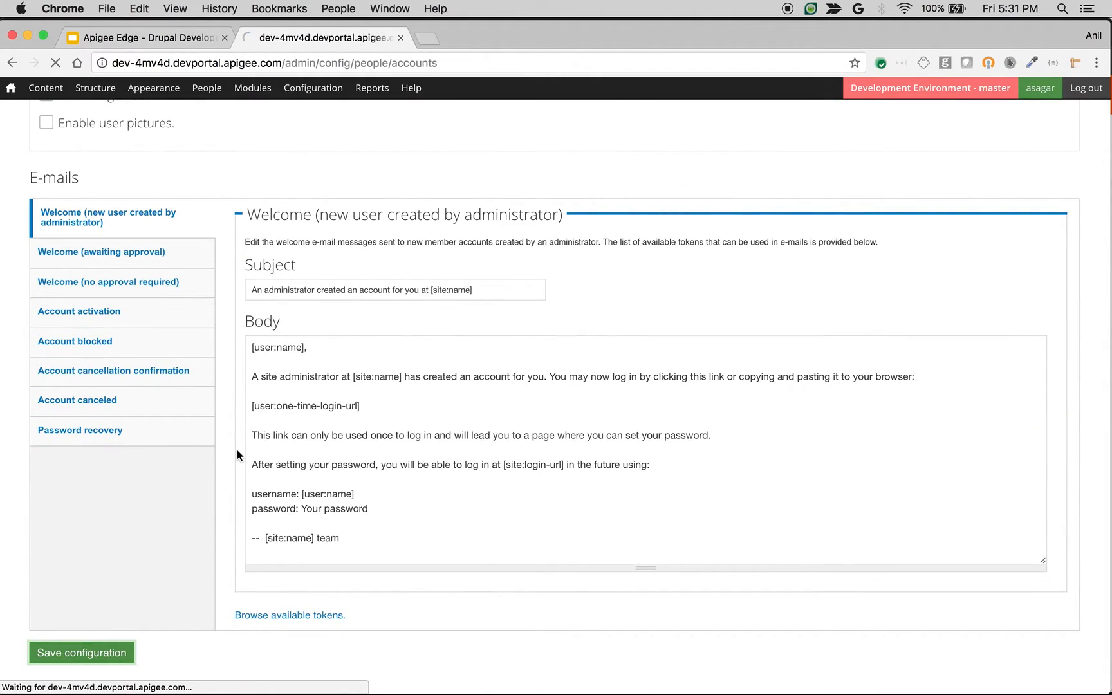
click(81, 652)
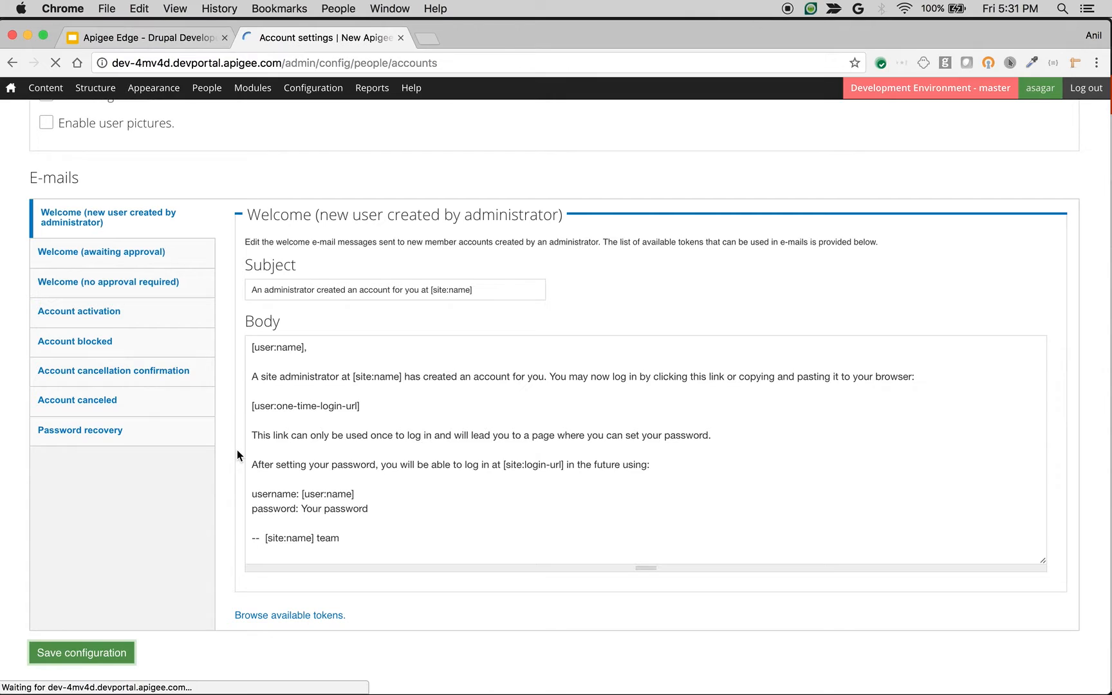
click(81, 653)
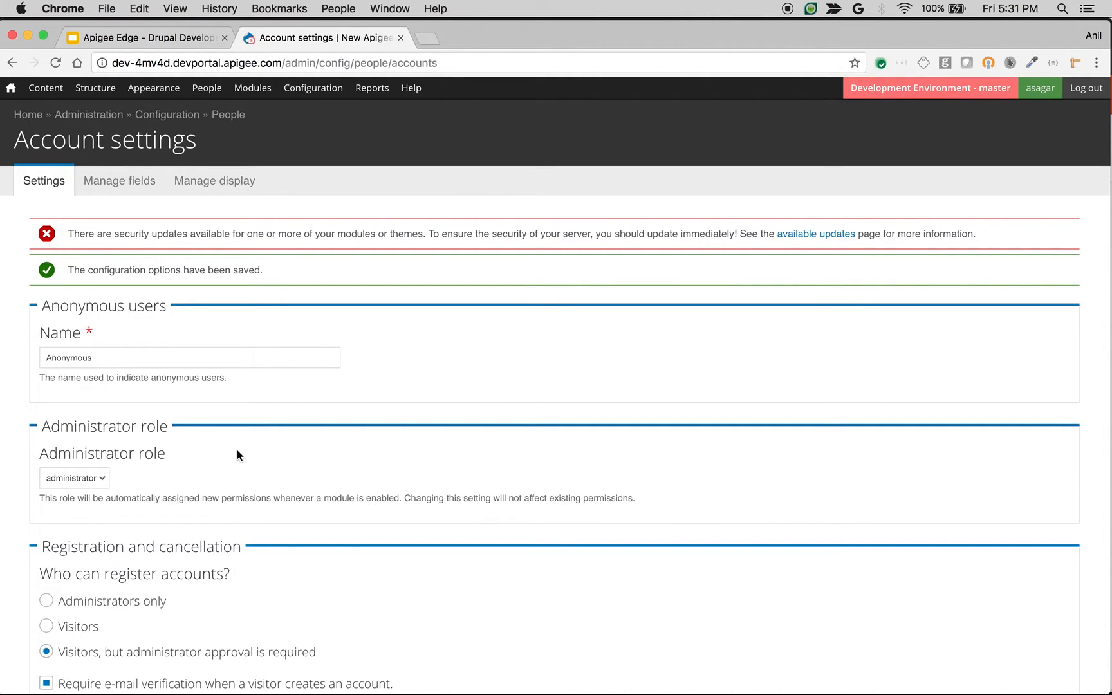
scroll(down, 3)
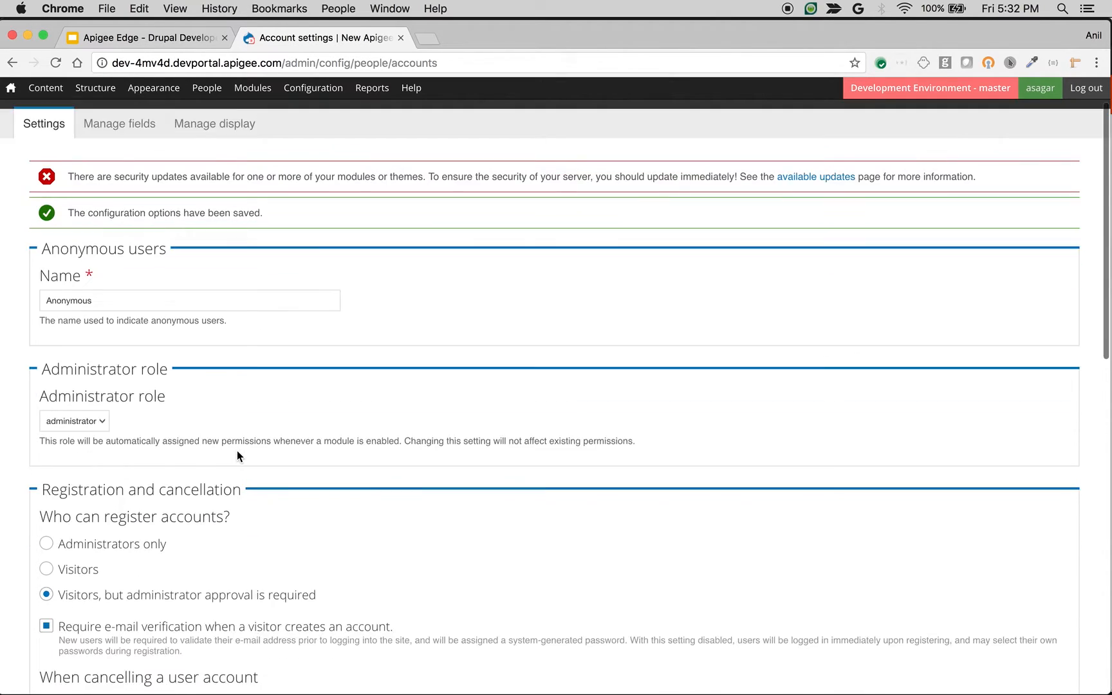
scroll(down, 3)
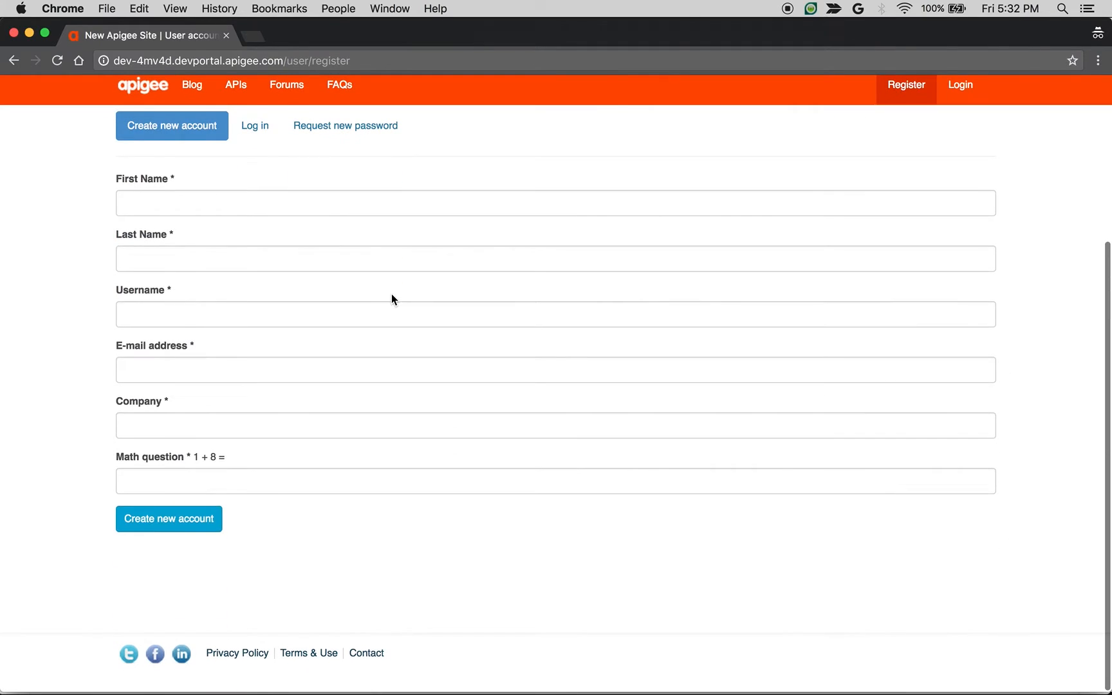
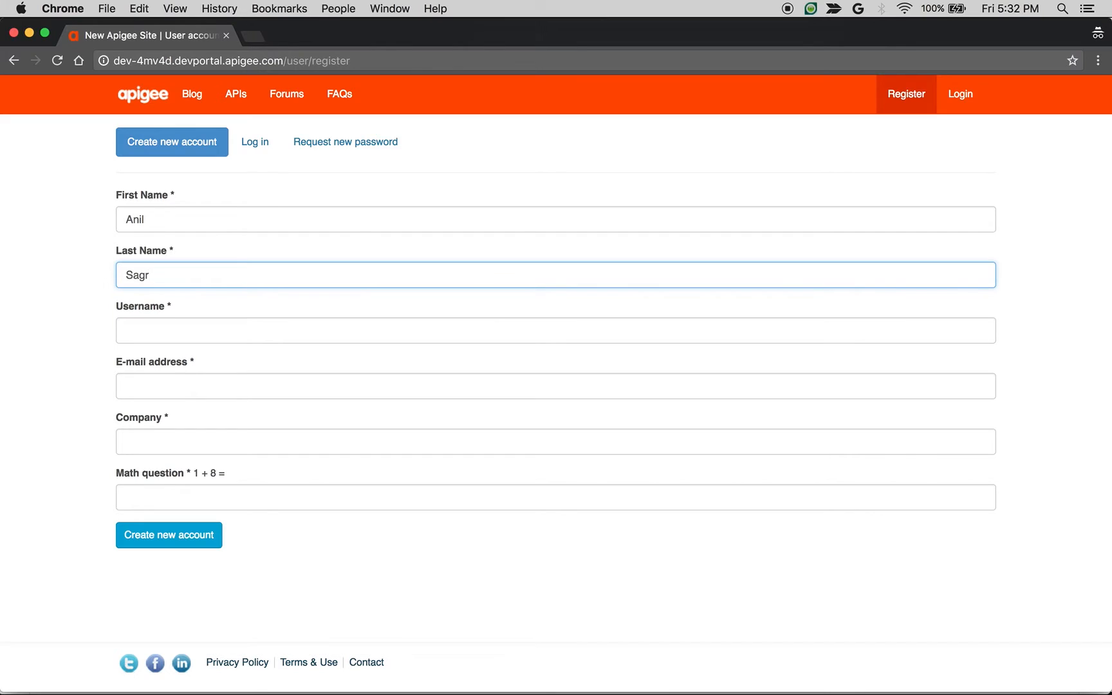
click(555, 331)
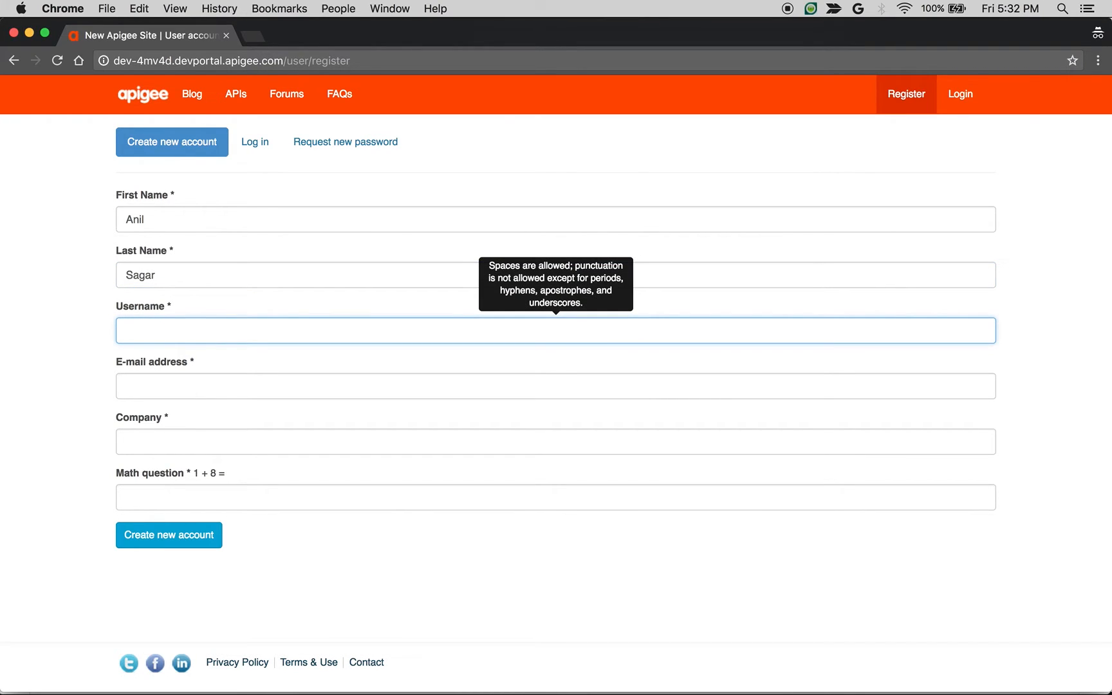
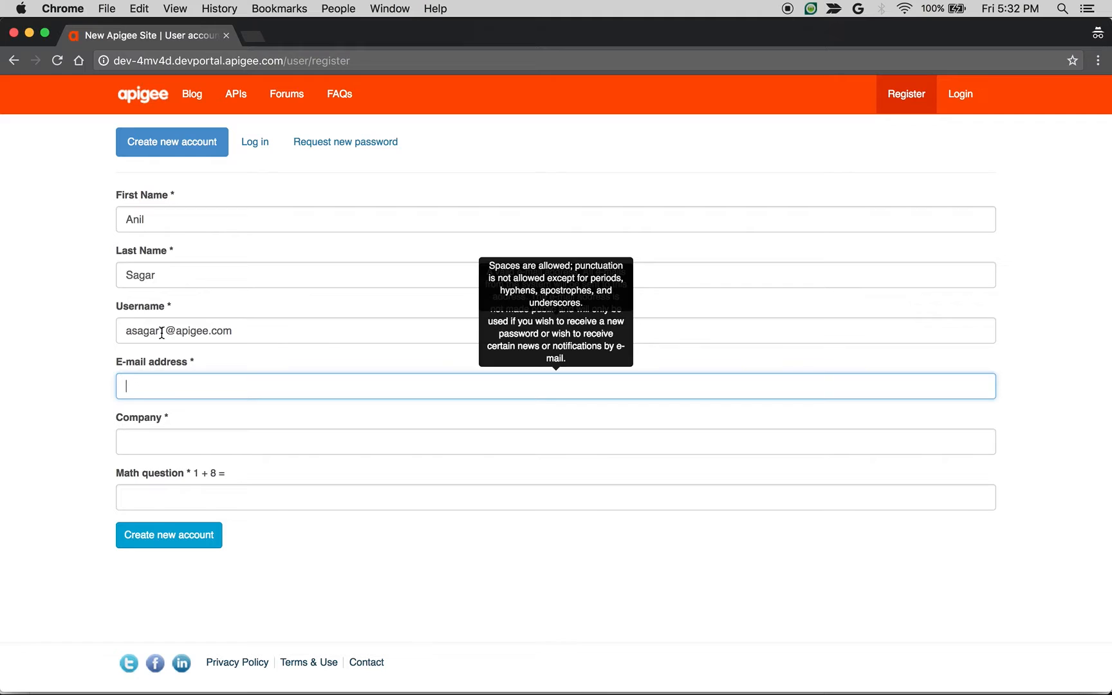
text(9)
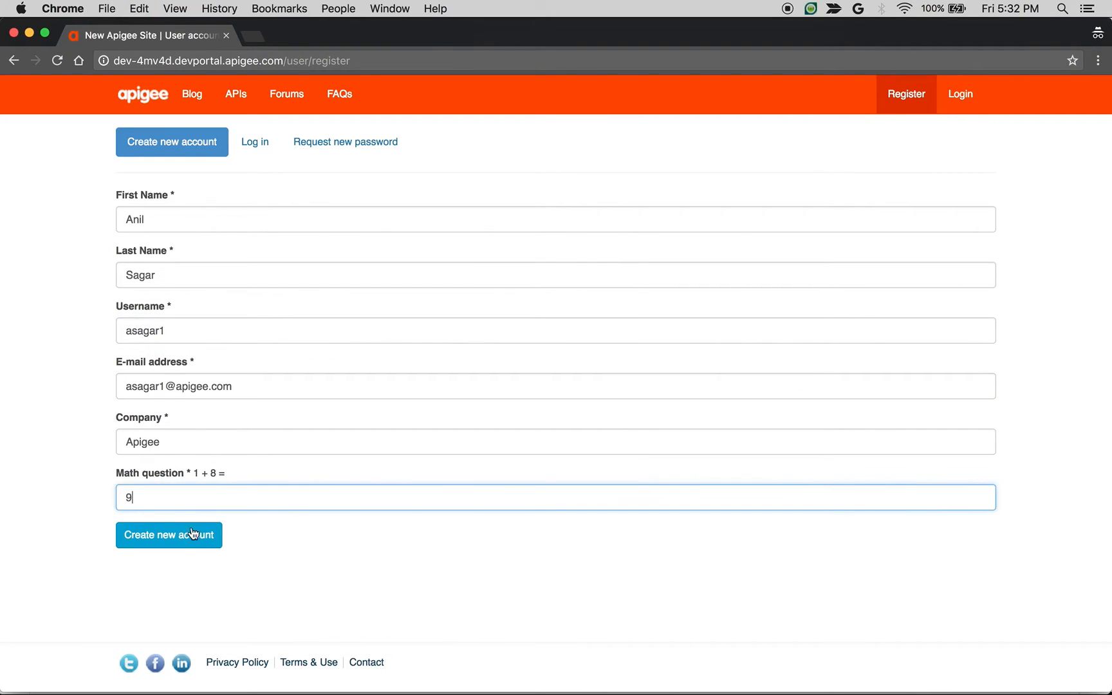
click(169, 535)
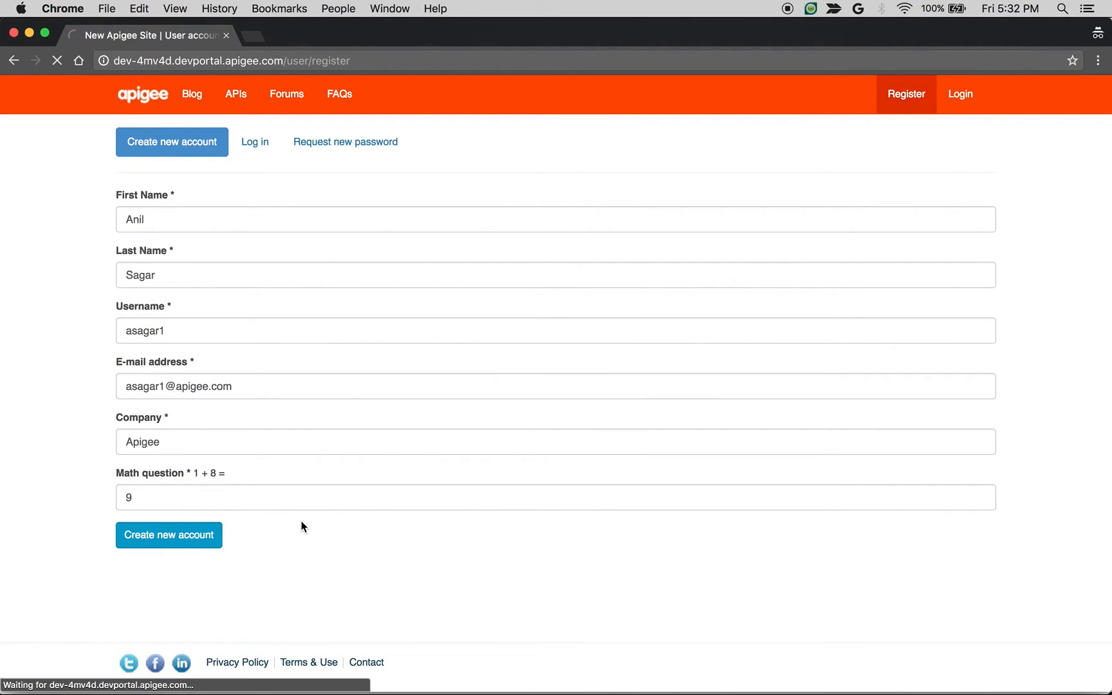
click(168, 535)
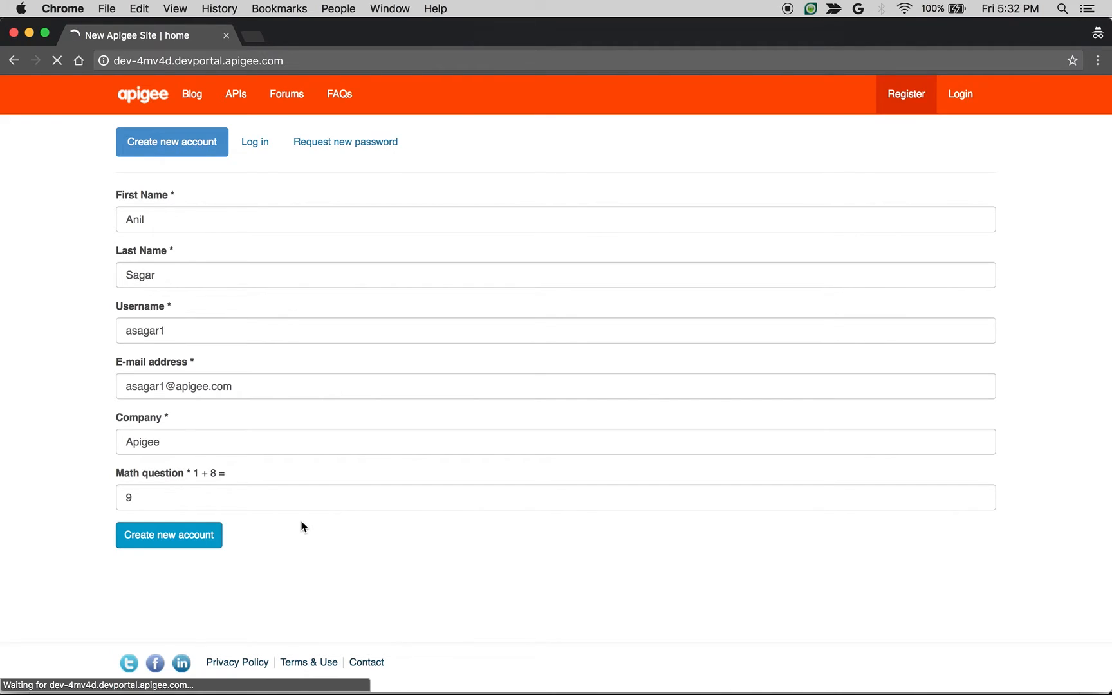
click(169, 534)
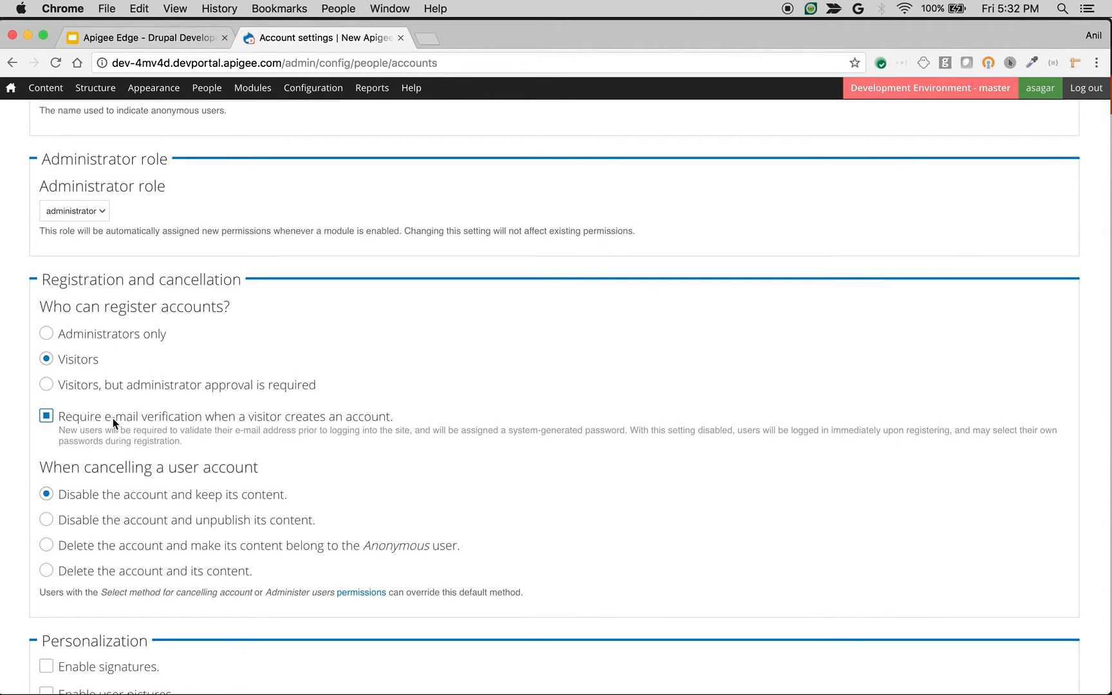
scroll(down, 3)
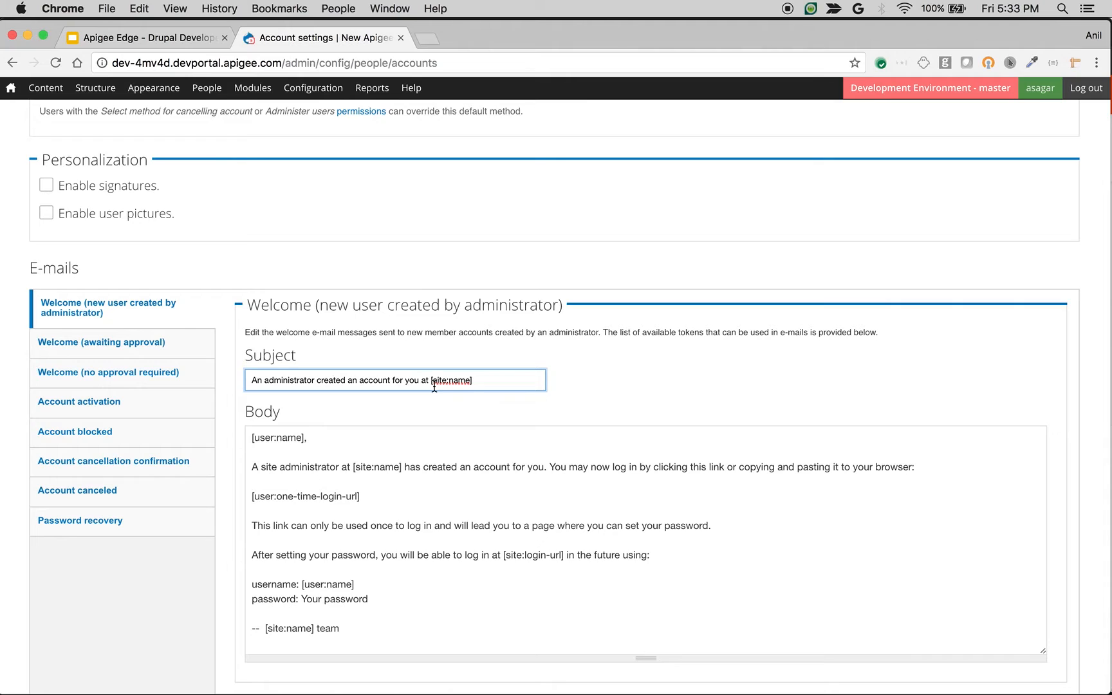
mouse_move(245, 322)
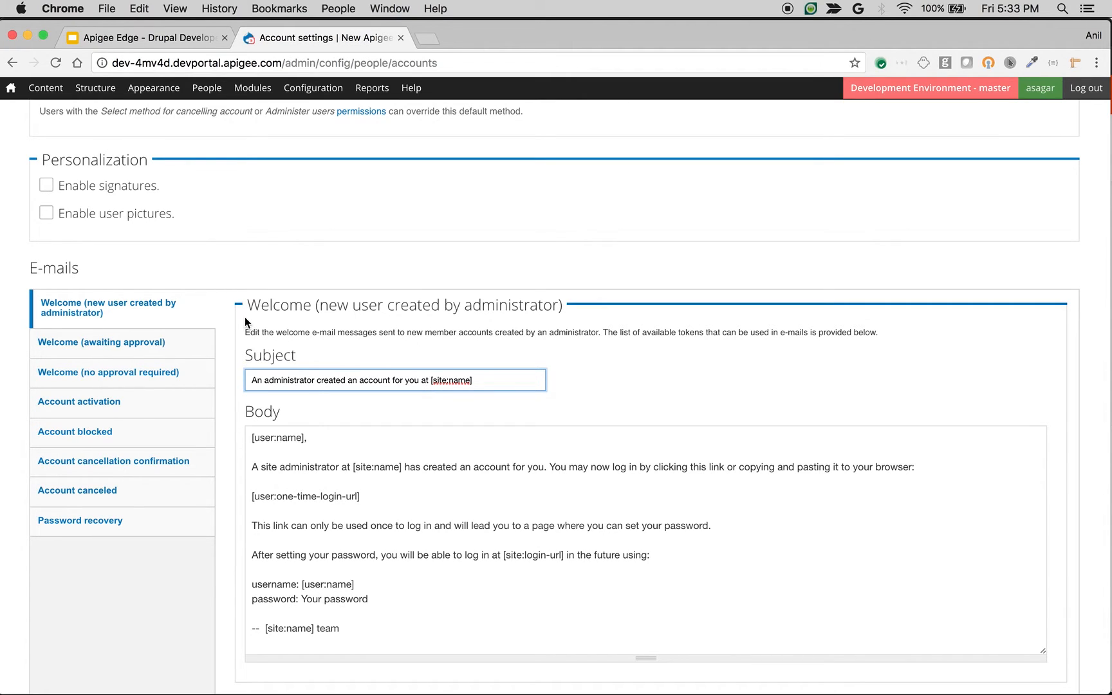
click(79, 402)
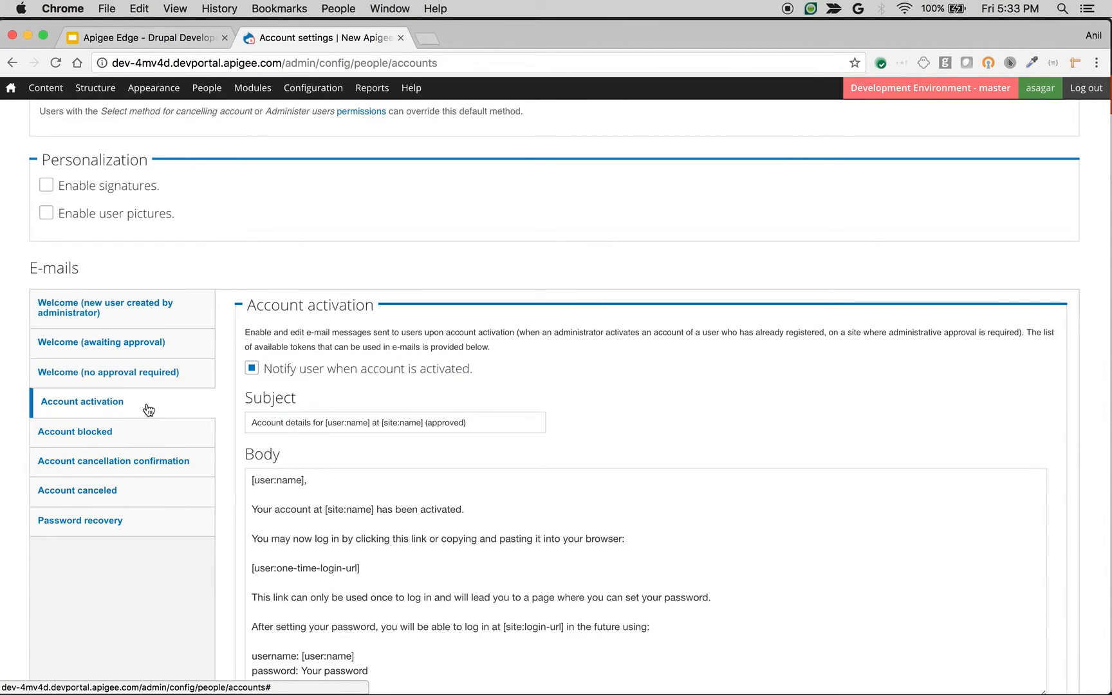
mouse_move(238, 413)
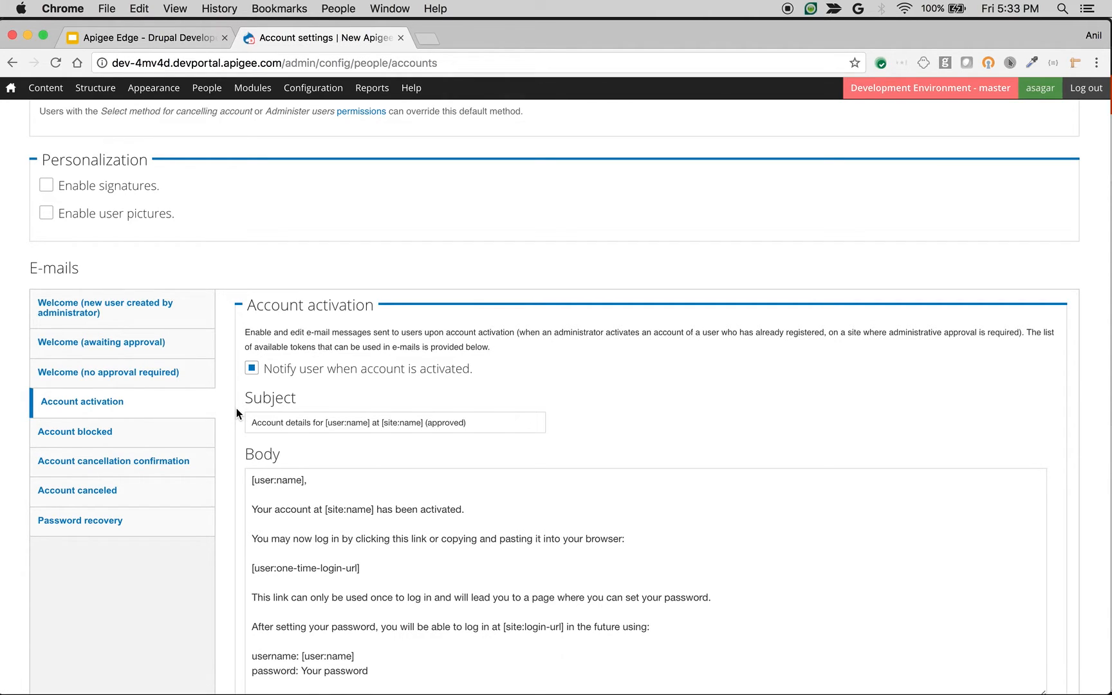
click(78, 431)
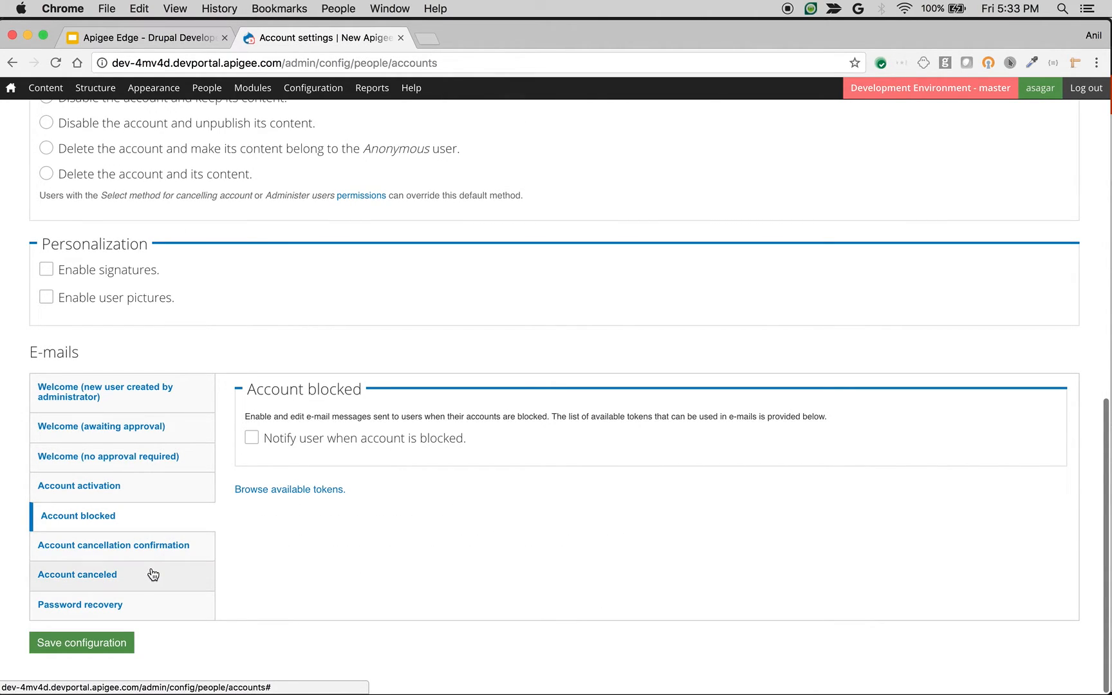
click(80, 604)
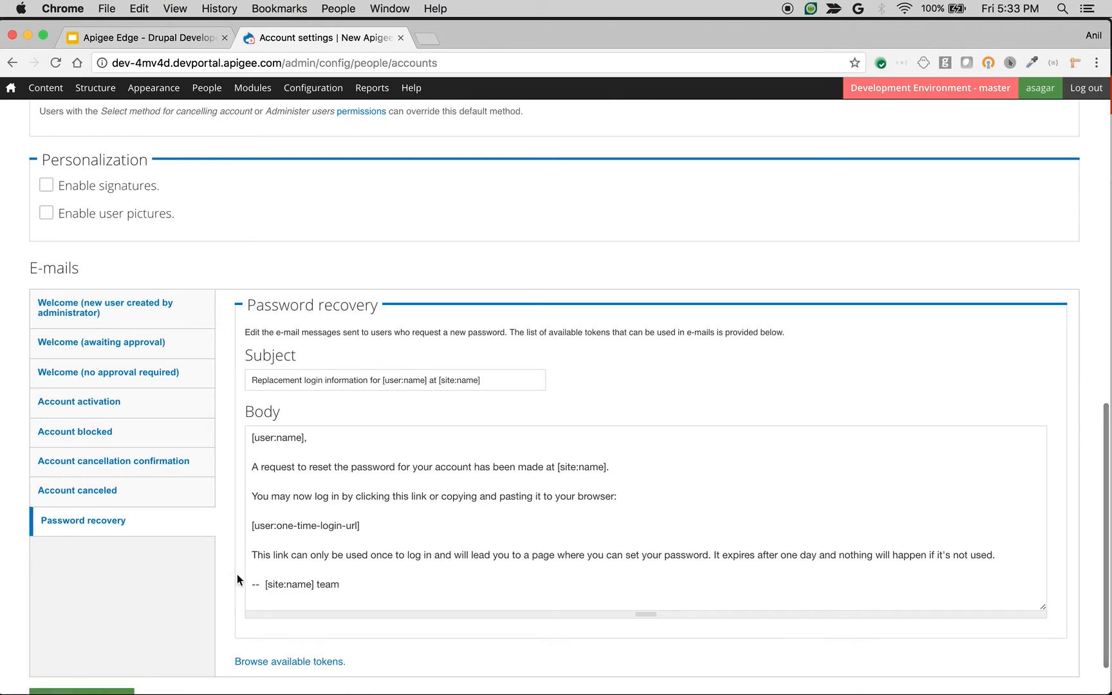
mouse_move(388, 404)
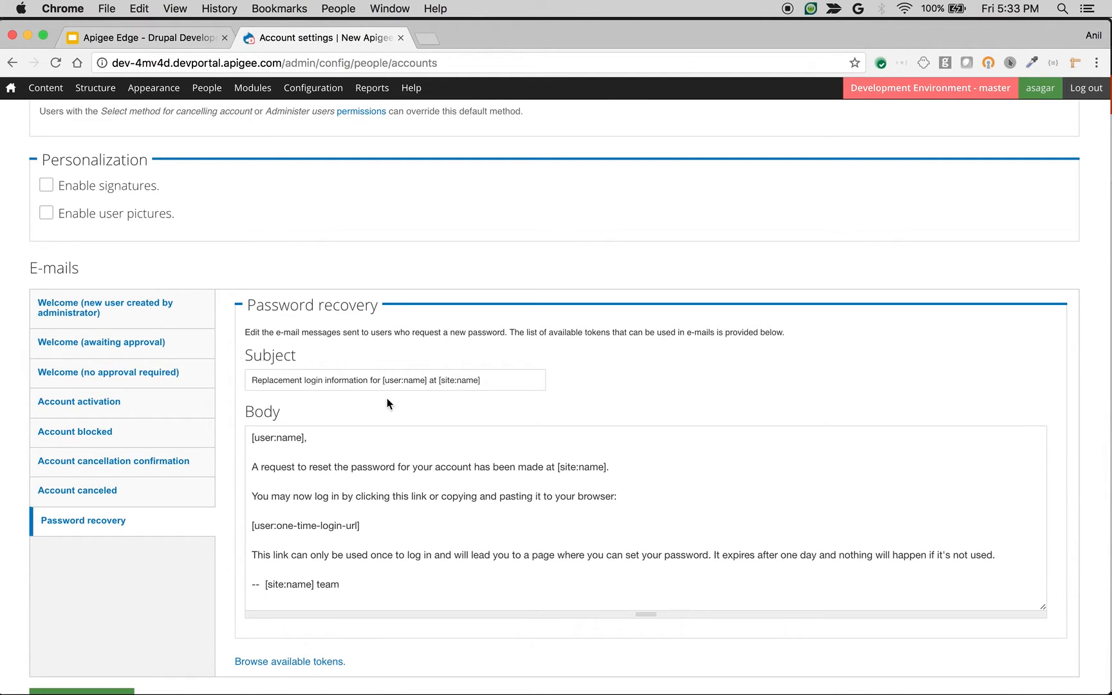
click(312, 87)
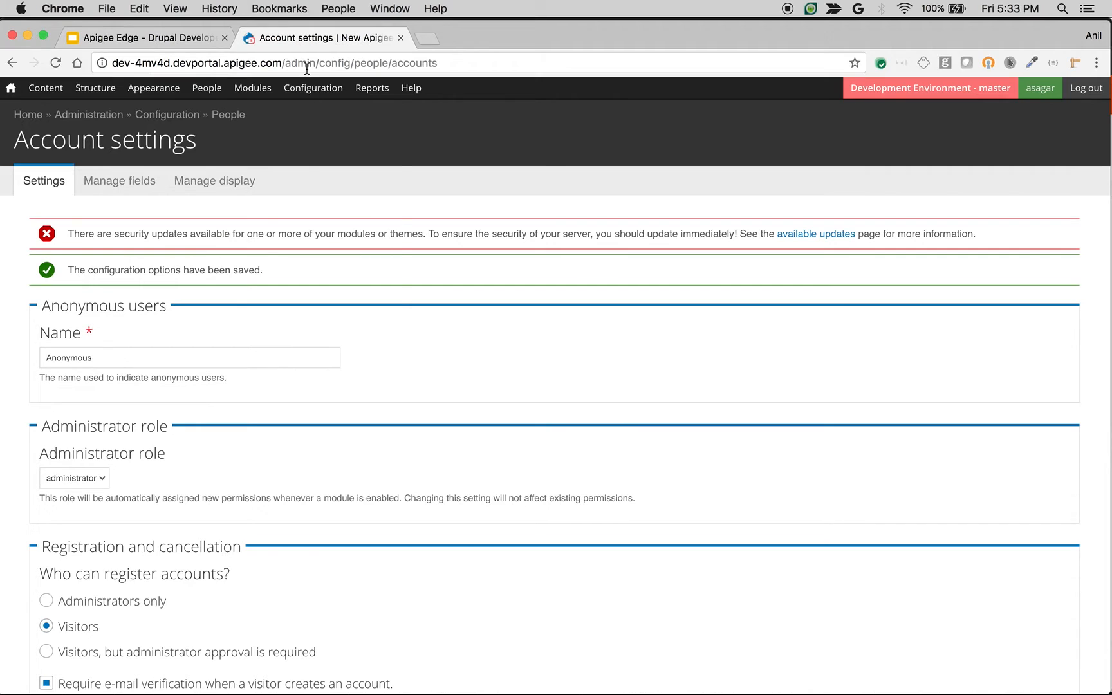
Step: Go to Configuration > People > IP address blocking, which lists no blocked addresses
click(313, 87)
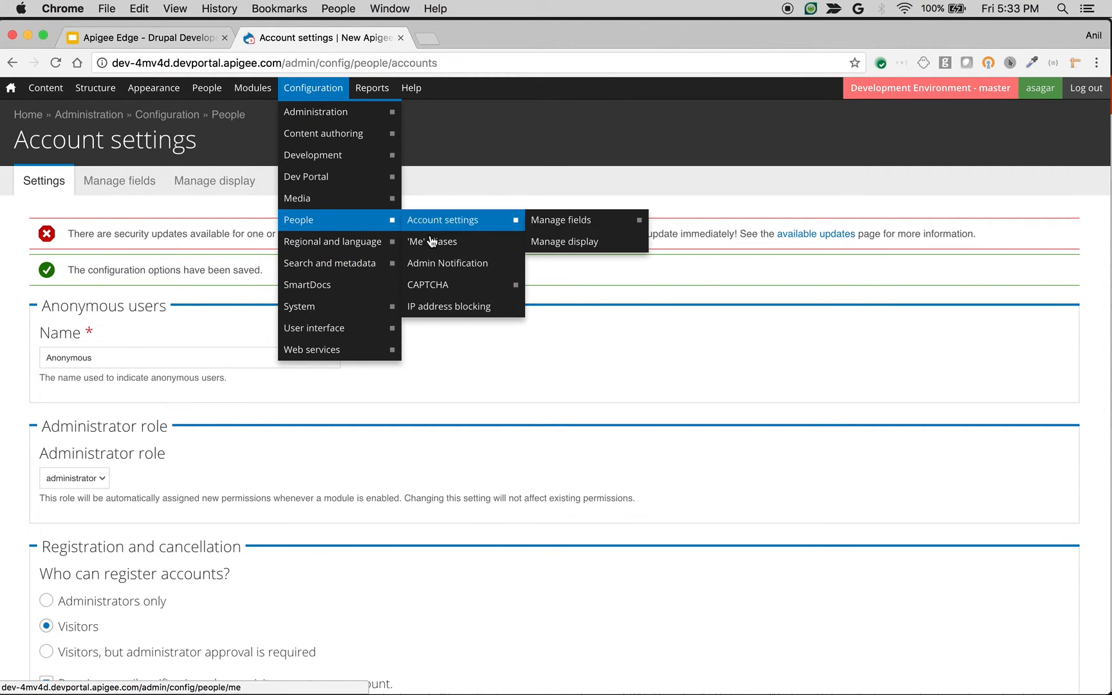
click(448, 305)
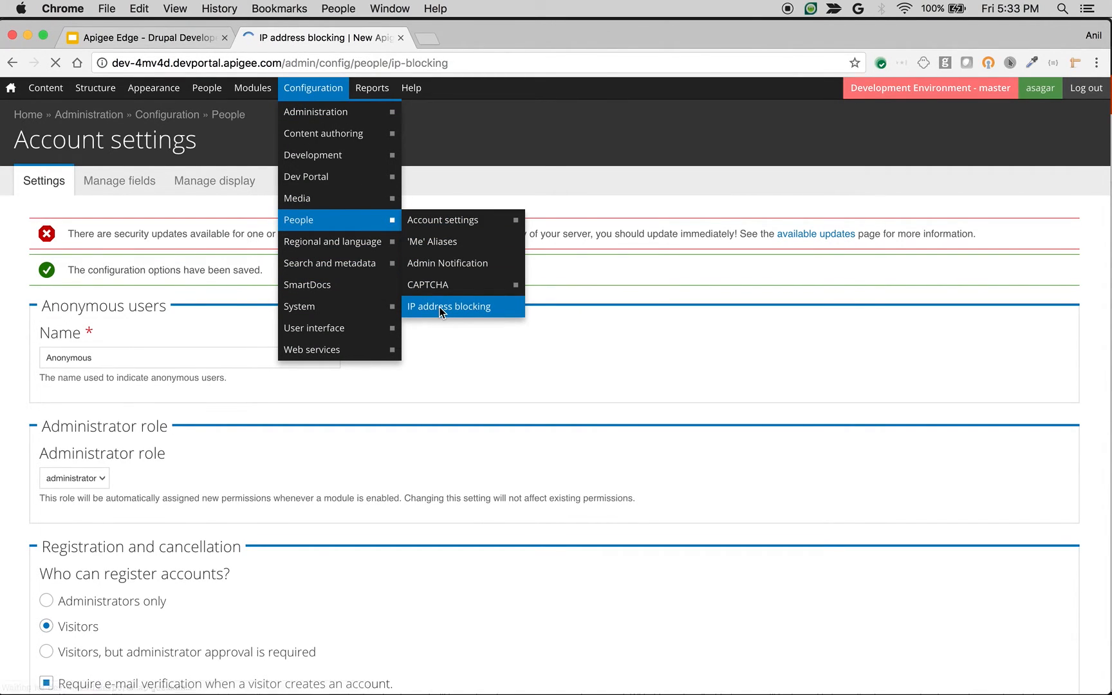
click(448, 306)
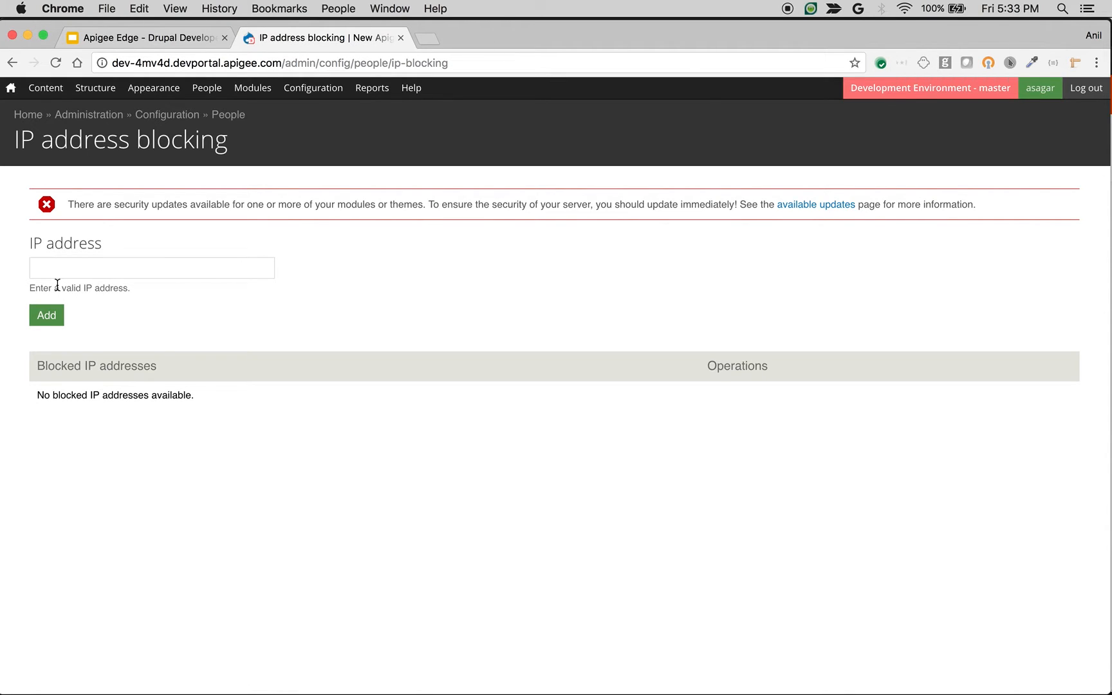
click(312, 88)
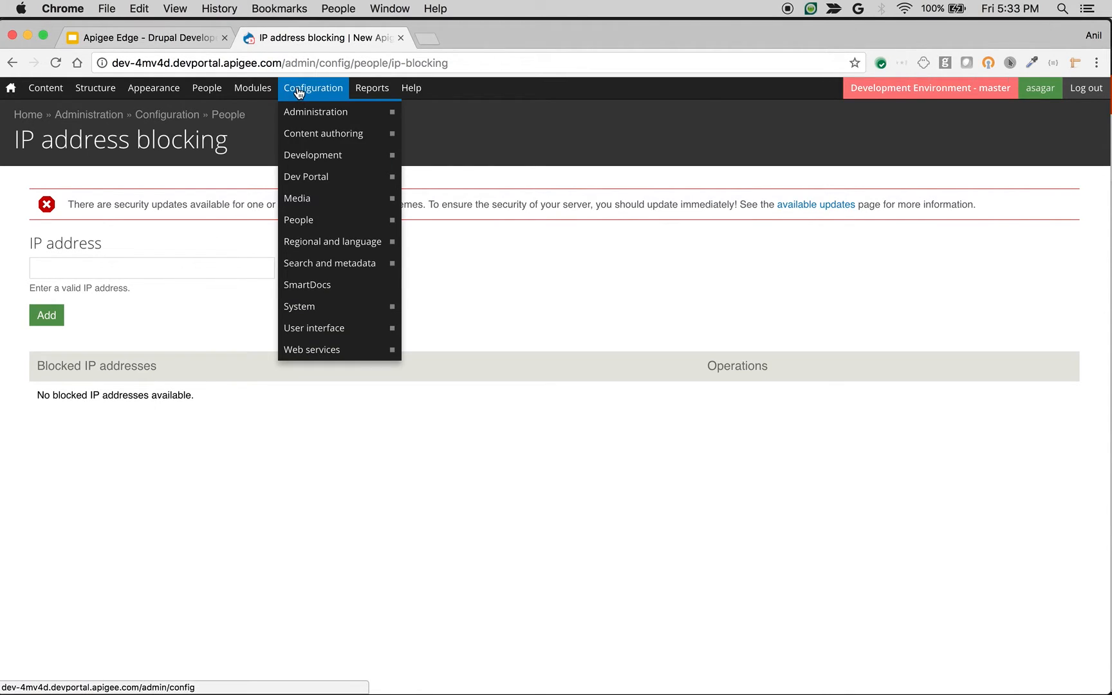
mouse_move(299, 219)
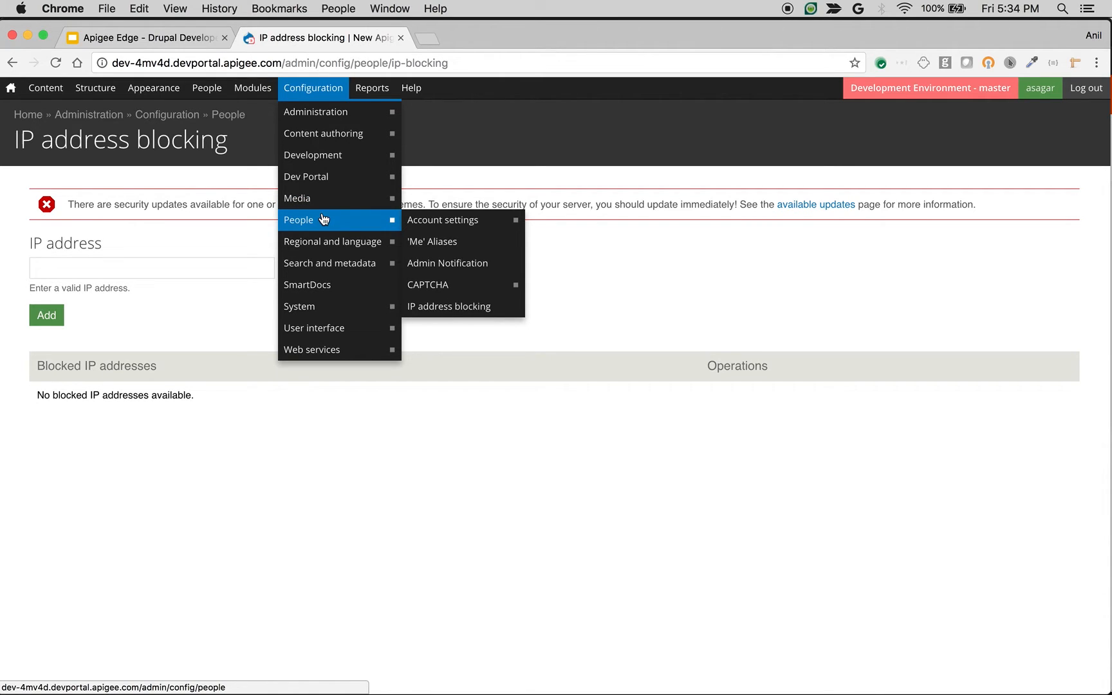
mouse_move(432, 241)
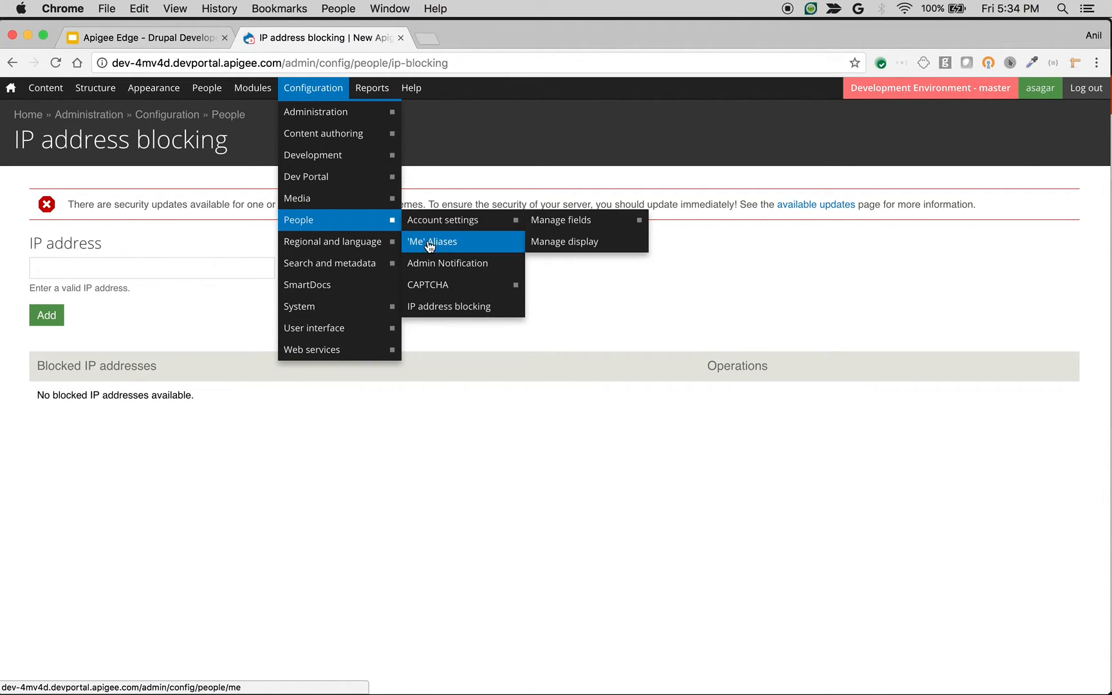
Step: Go to Configuration > People > Admin Notification and scroll through the User Alerts settings
click(447, 263)
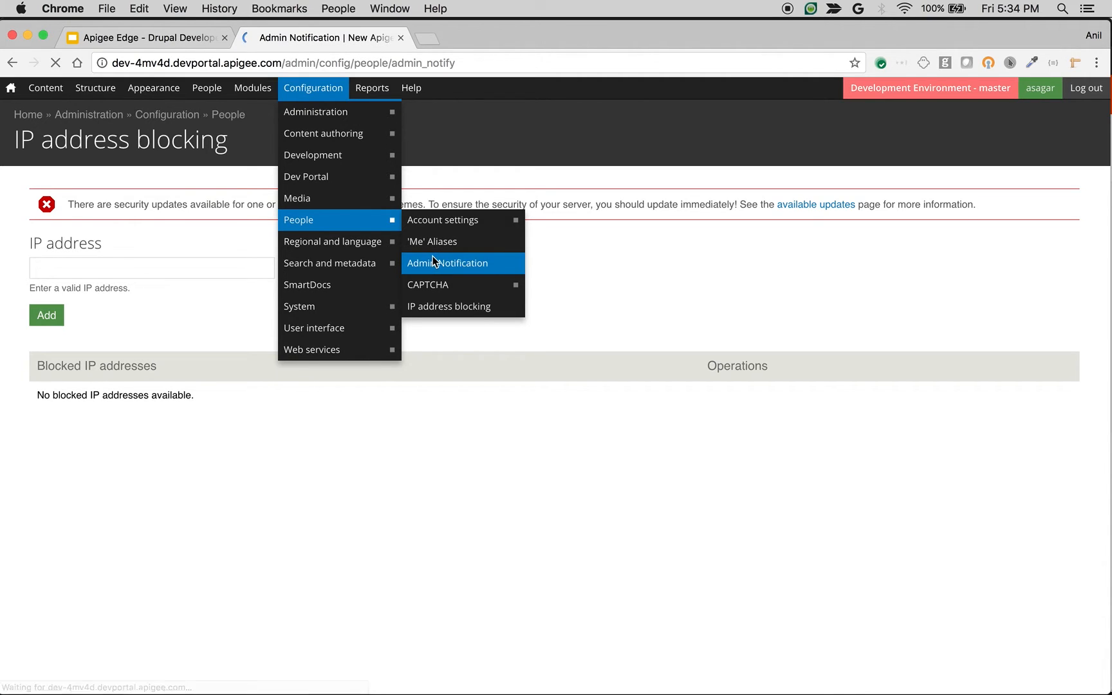
click(447, 264)
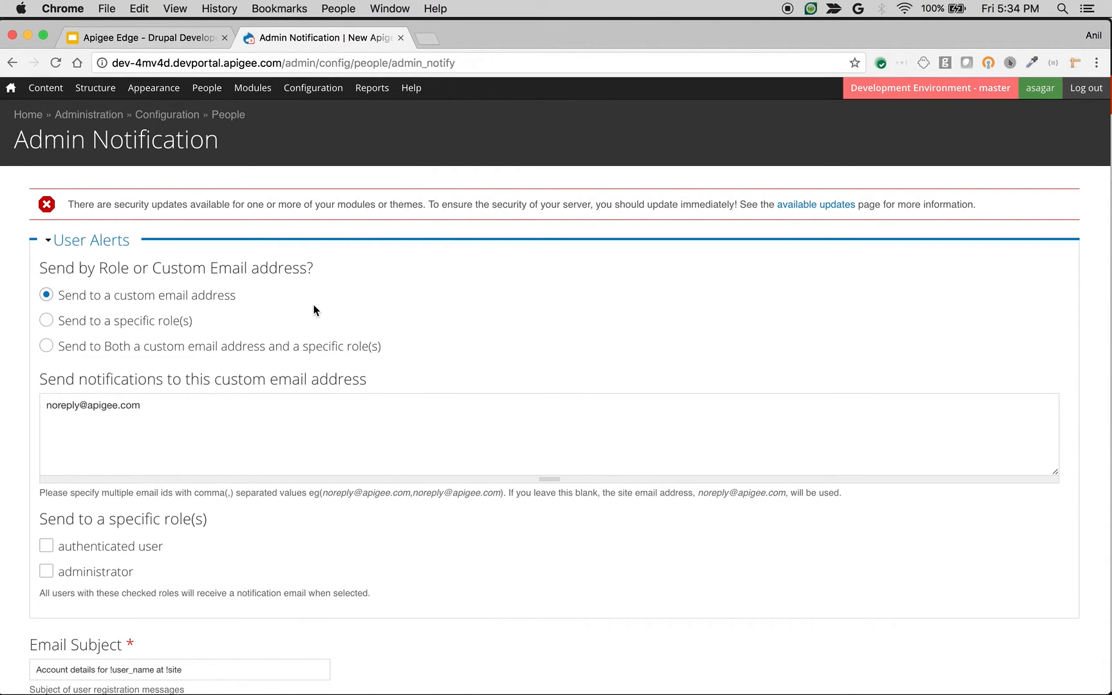
scroll(down, 3)
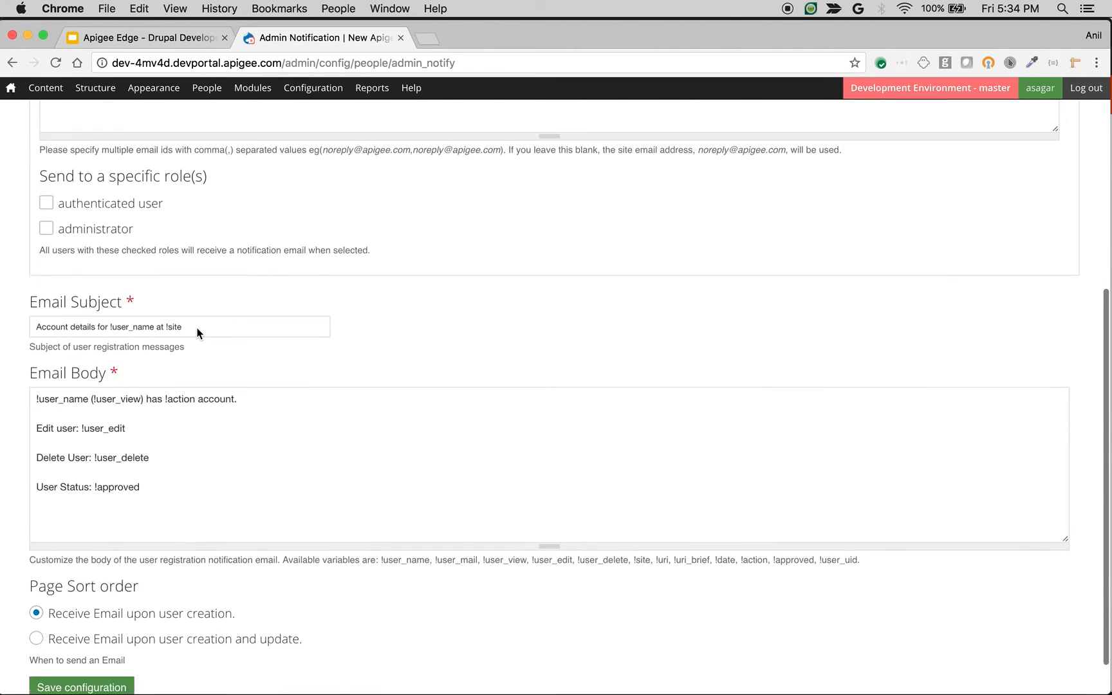
click(313, 88)
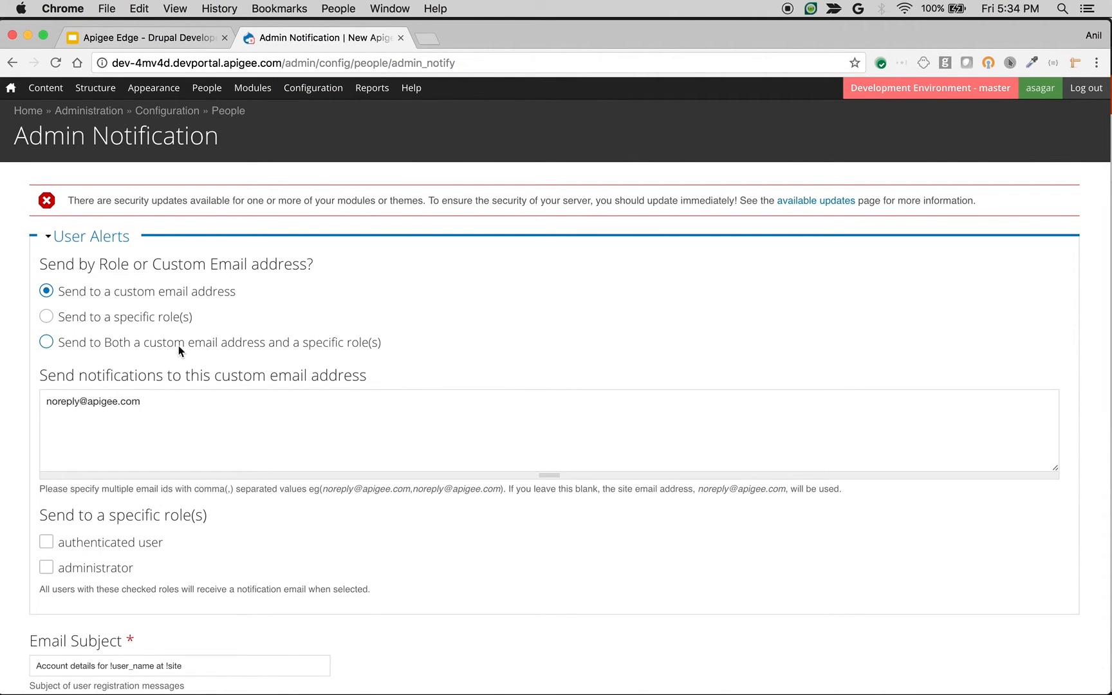
scroll(down, 3)
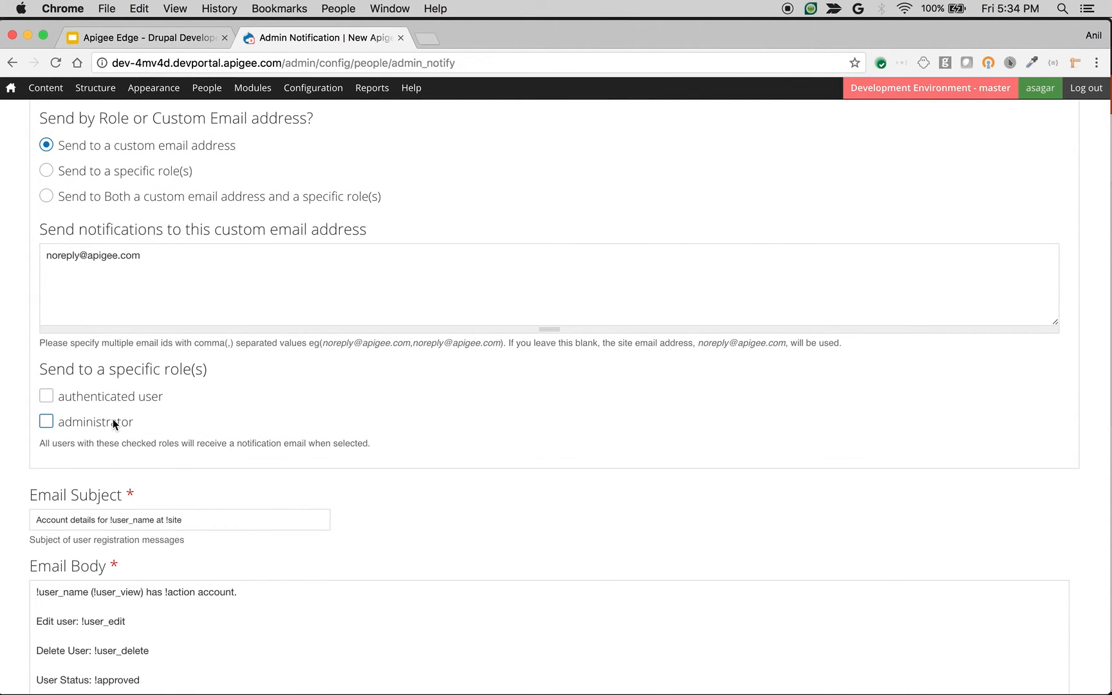
Step: Review the notification subject and body fields, then return to the People configuration overview
click(46, 422)
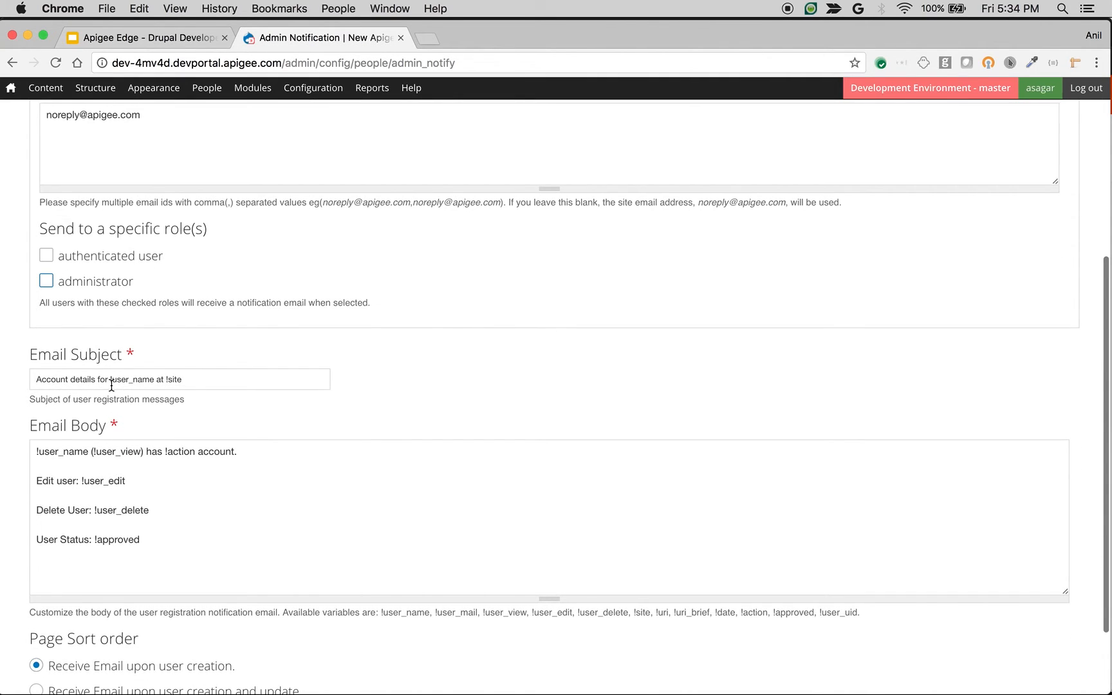
scroll(down, 3)
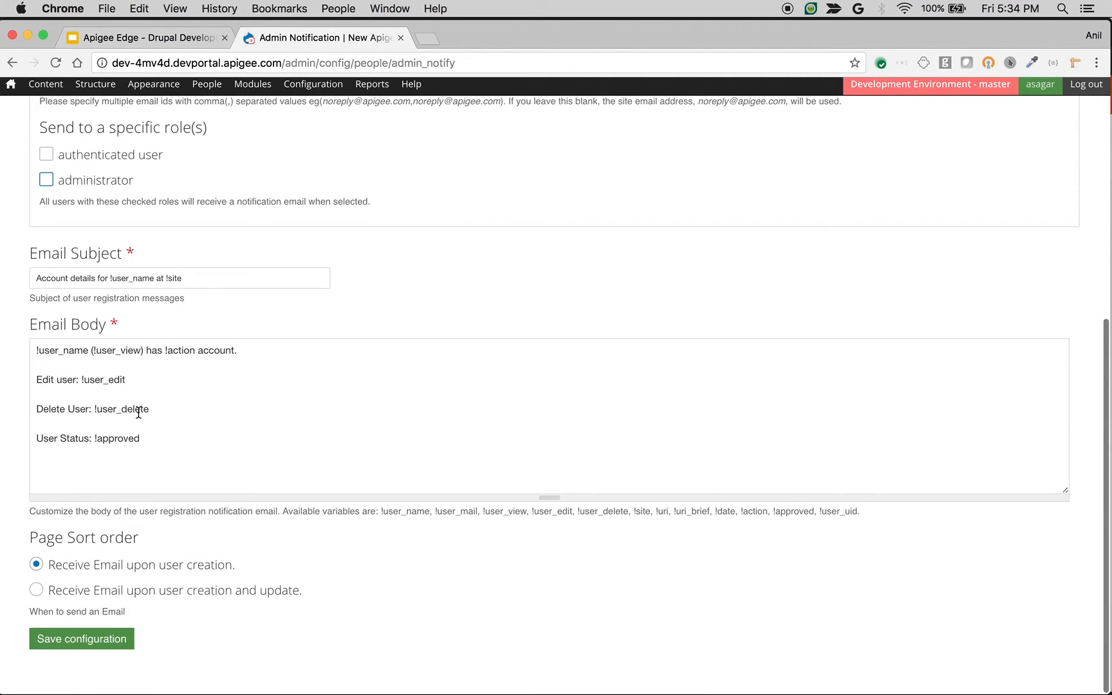
click(206, 88)
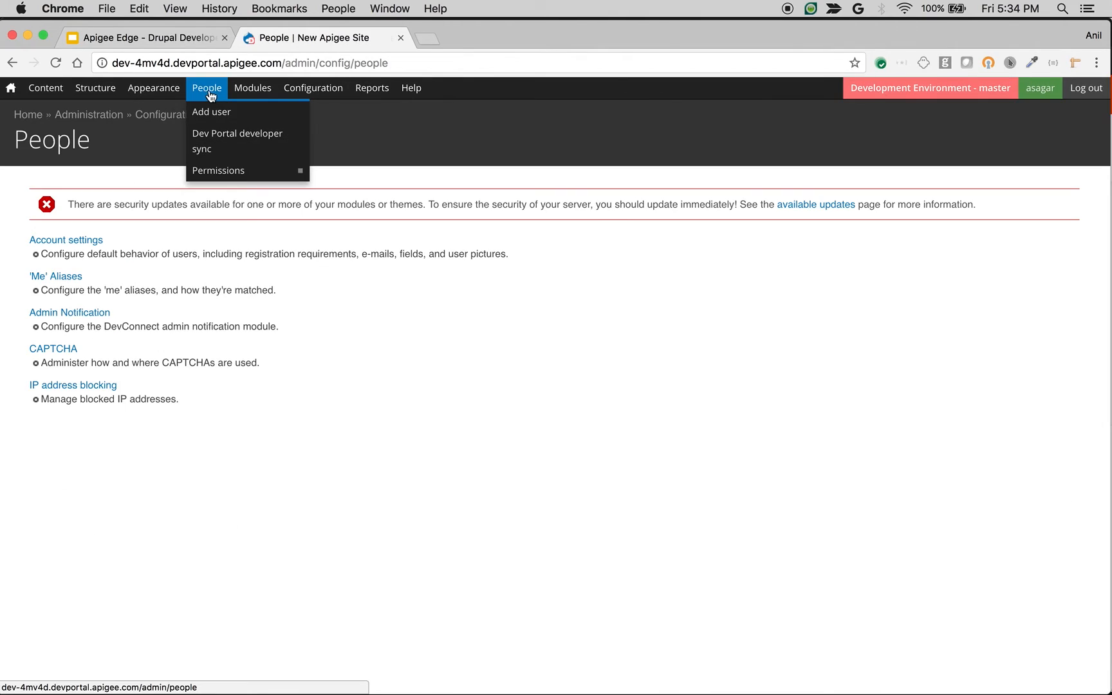
Step: List the site users and select user accounts for the Cancel user account operation
click(207, 88)
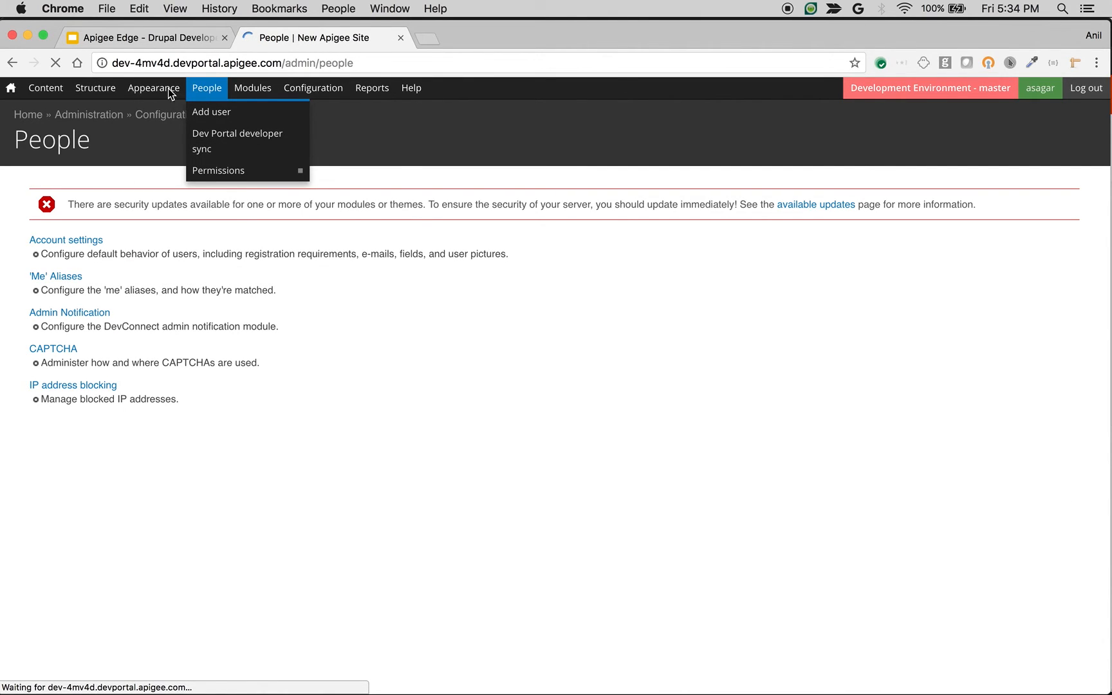
mouse_move(204, 98)
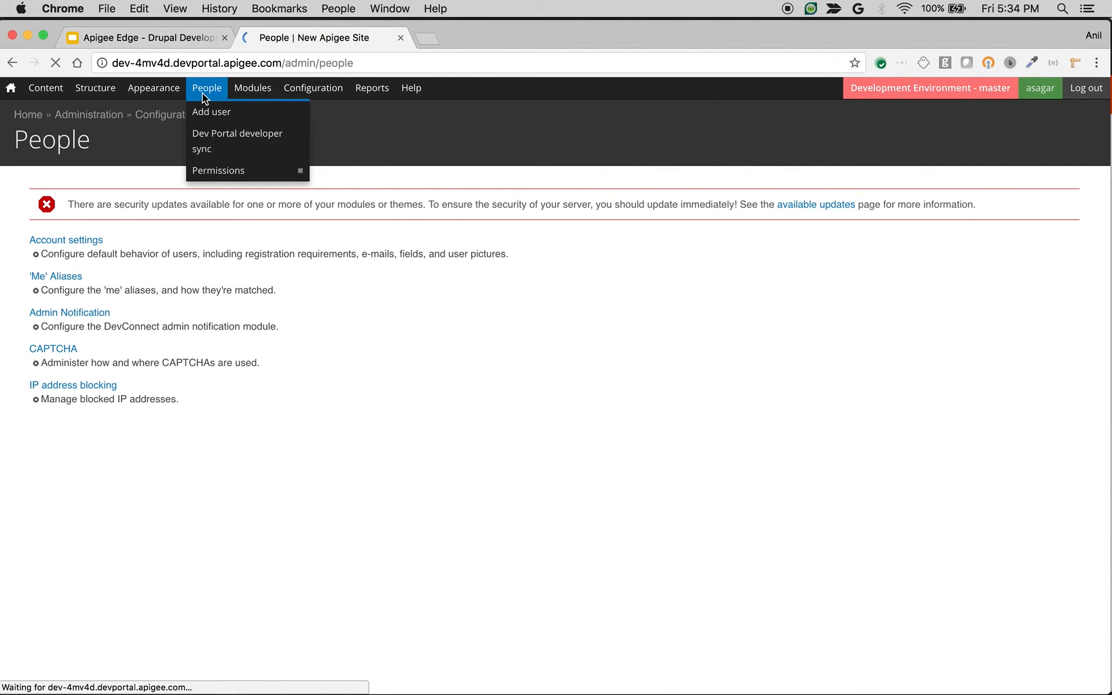
click(207, 88)
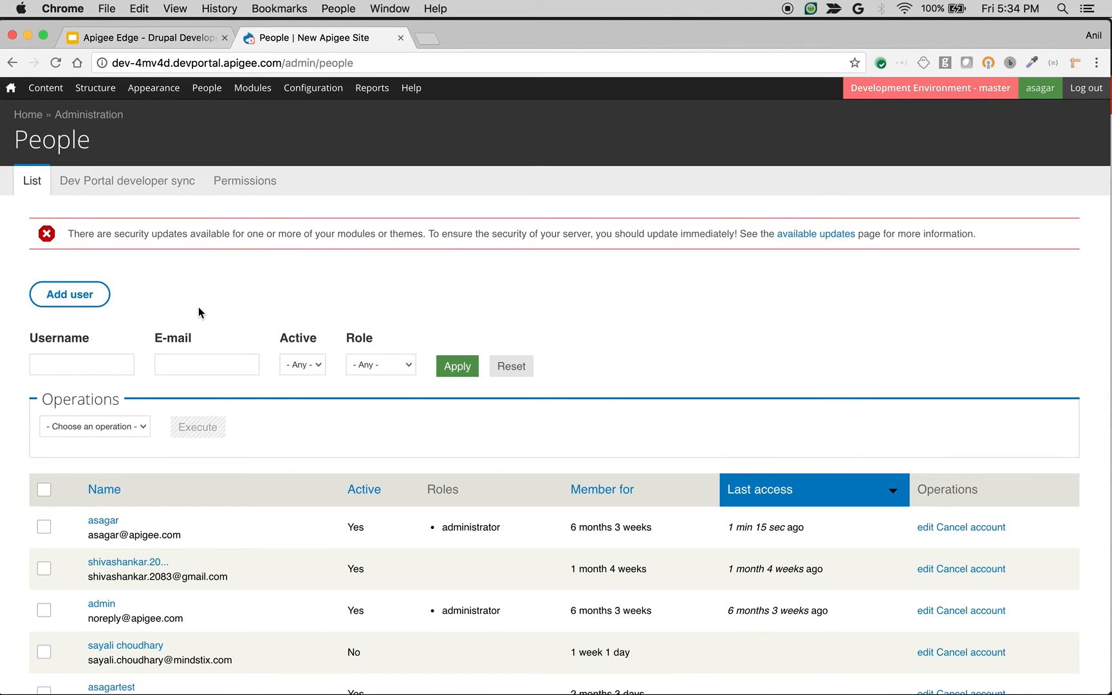
click(197, 427)
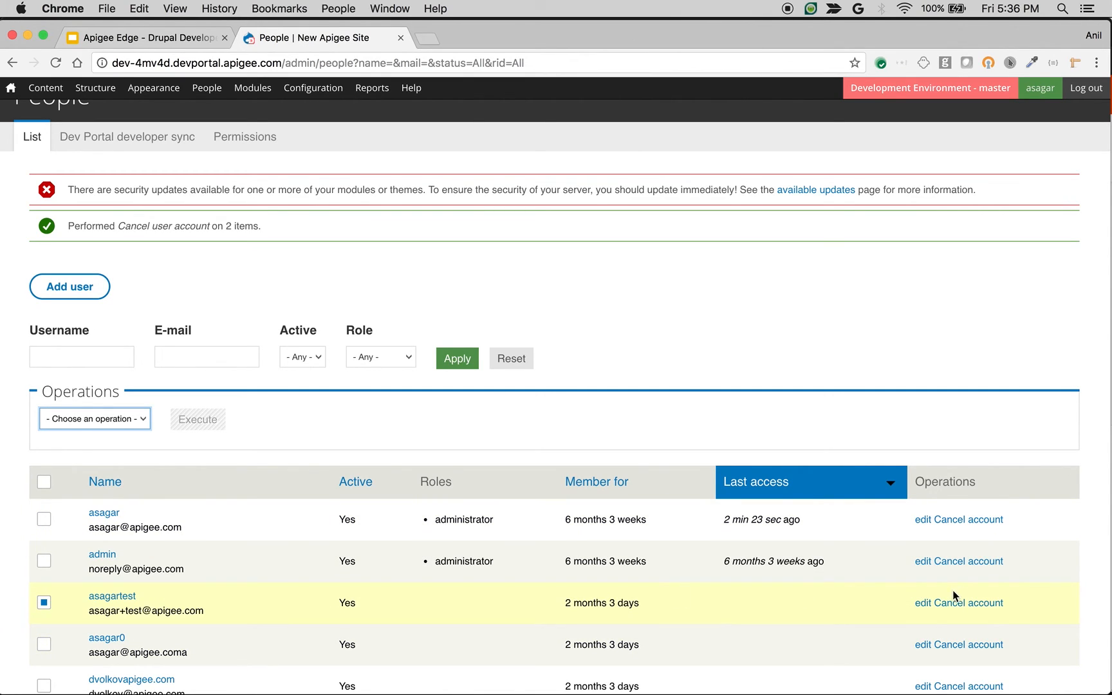
mouse_move(922, 603)
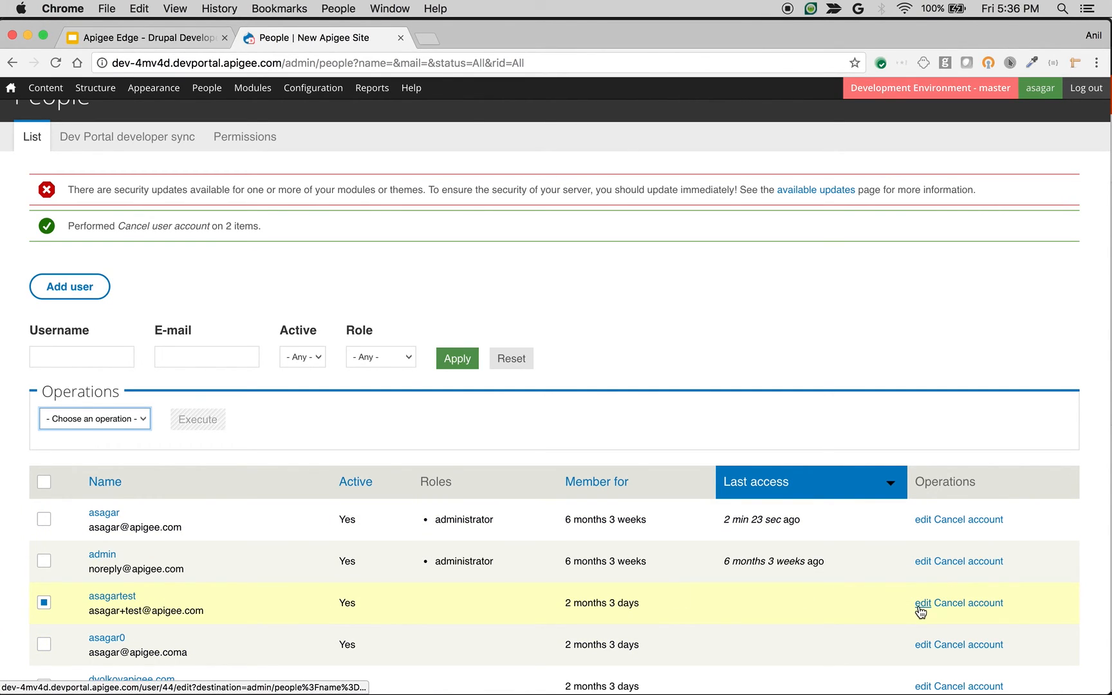
Step: Edit the asagartest account, try status Blocked, then restore it to Active
click(922, 604)
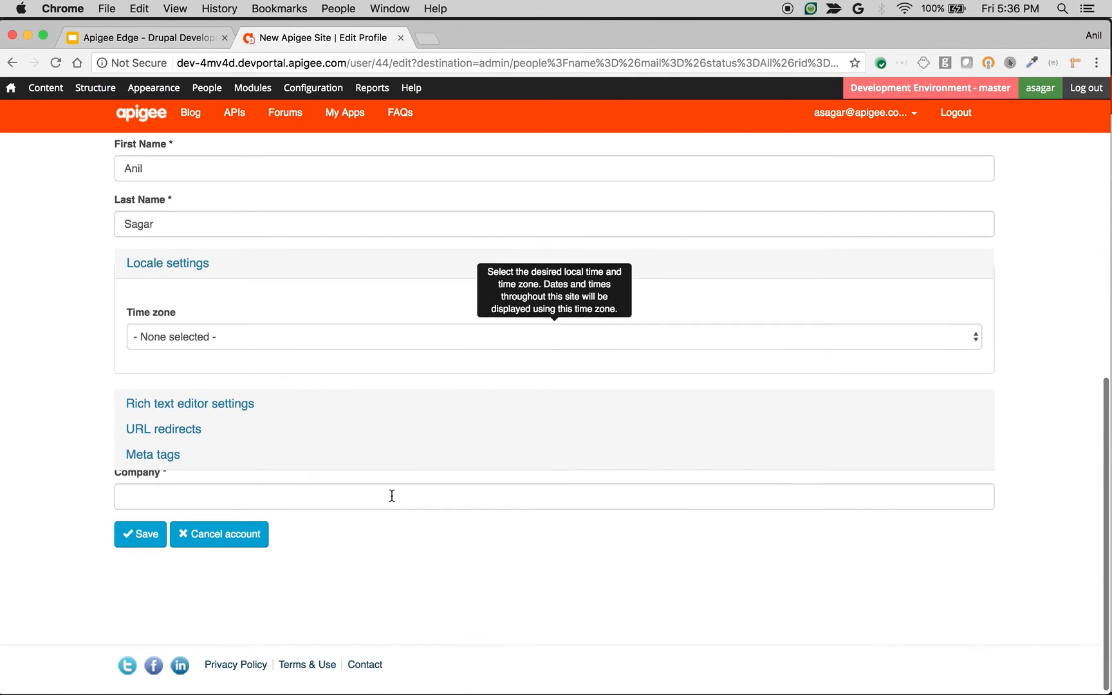
scroll(up, 3)
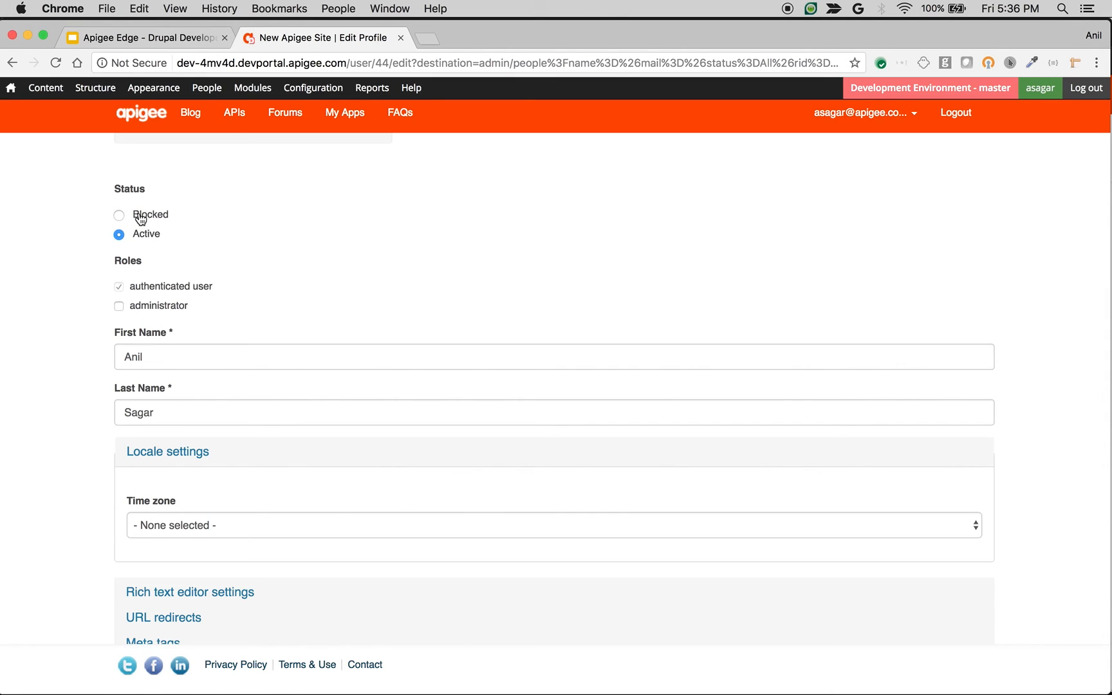
click(119, 215)
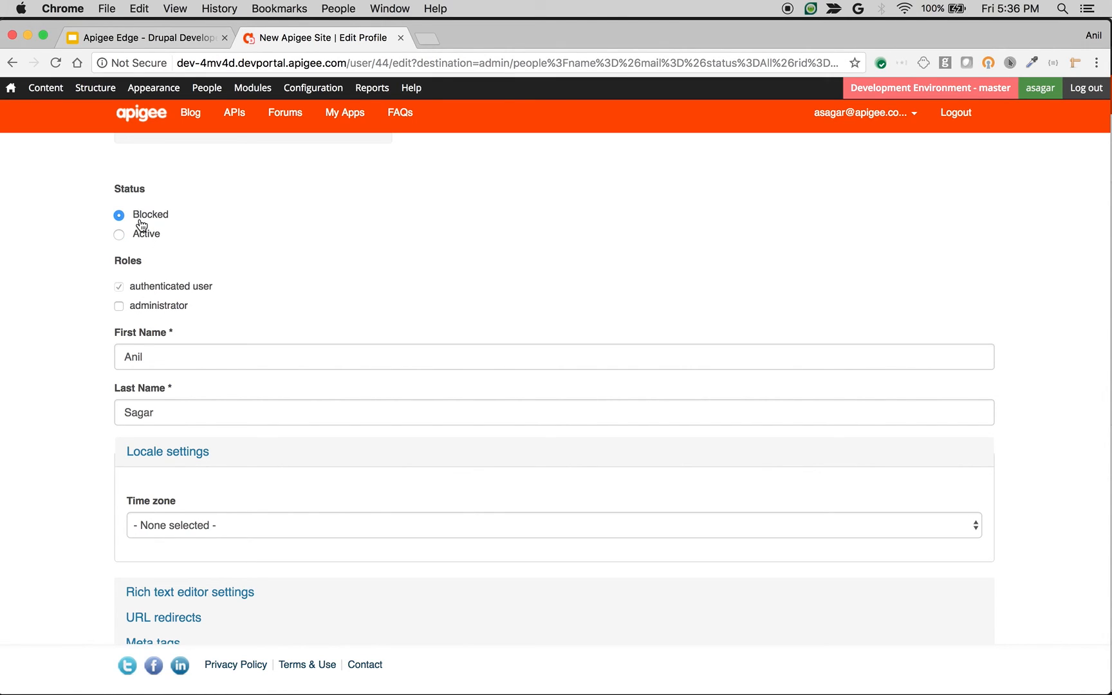
click(119, 235)
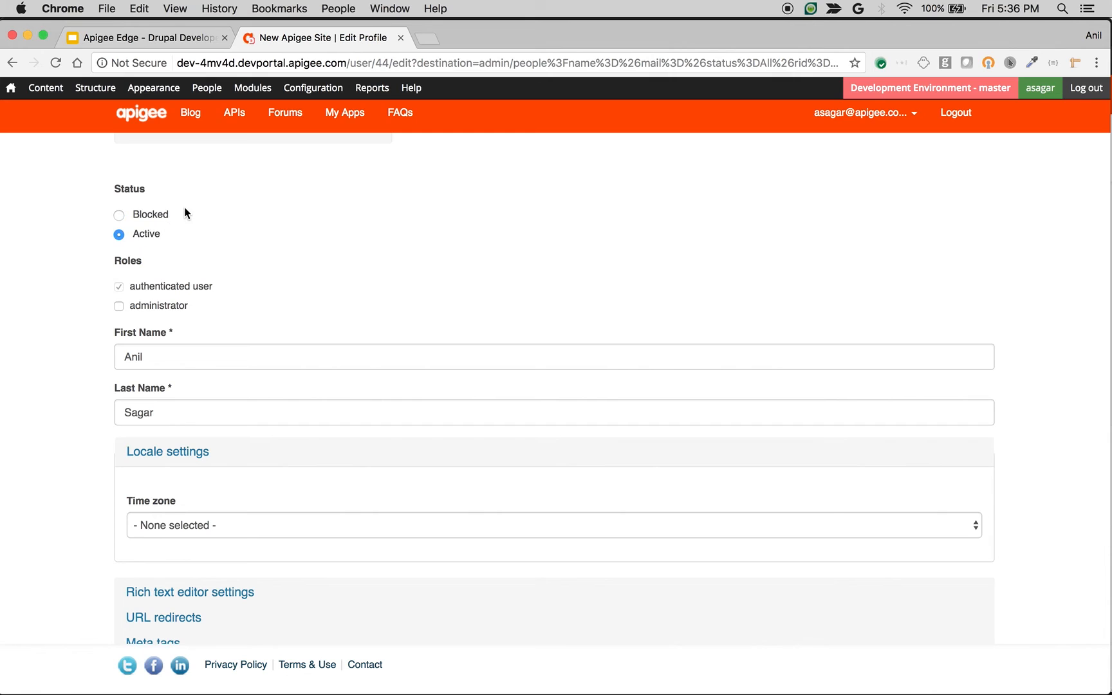
click(207, 88)
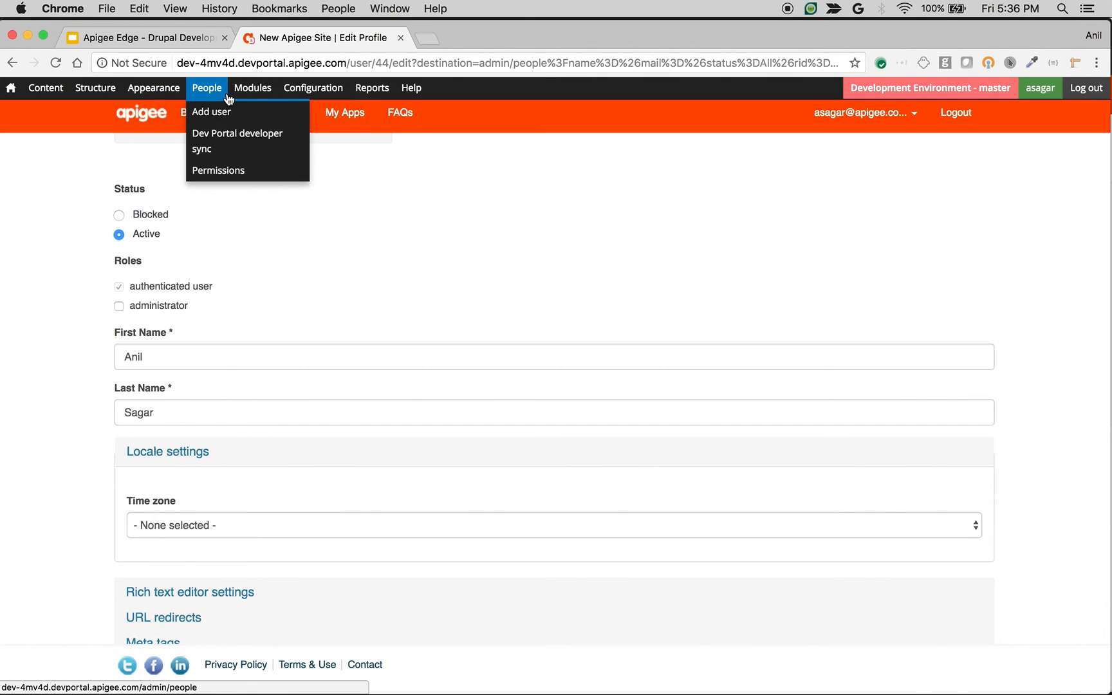
Step: Start a new user from People > Add user, reviewing the empty account fields
click(211, 111)
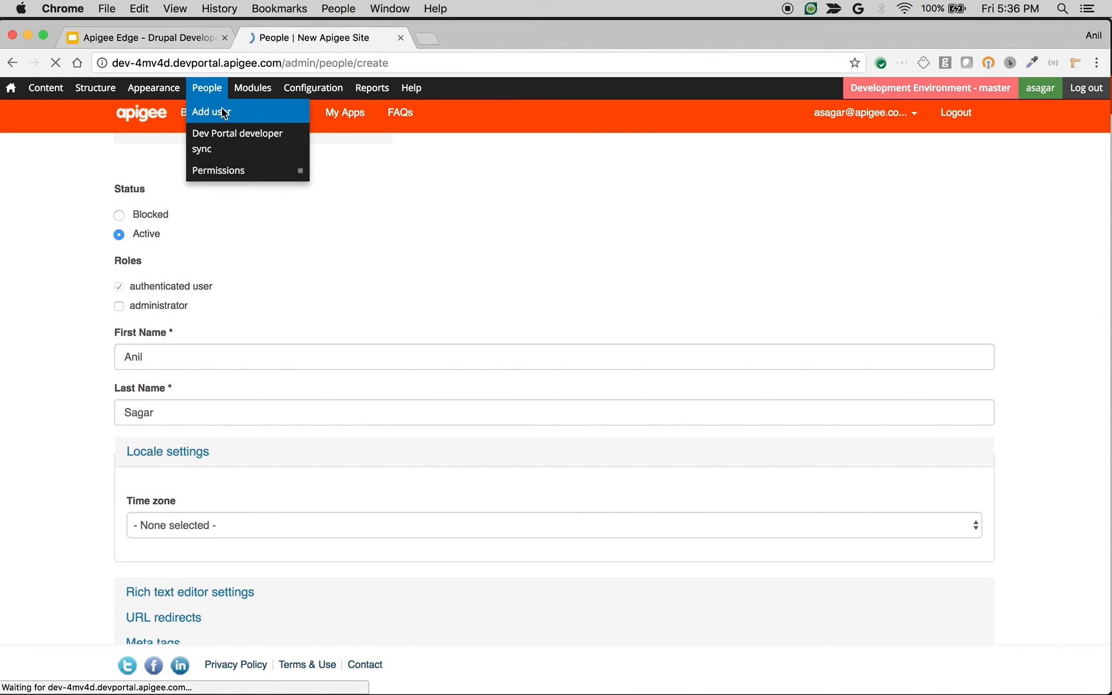
click(209, 111)
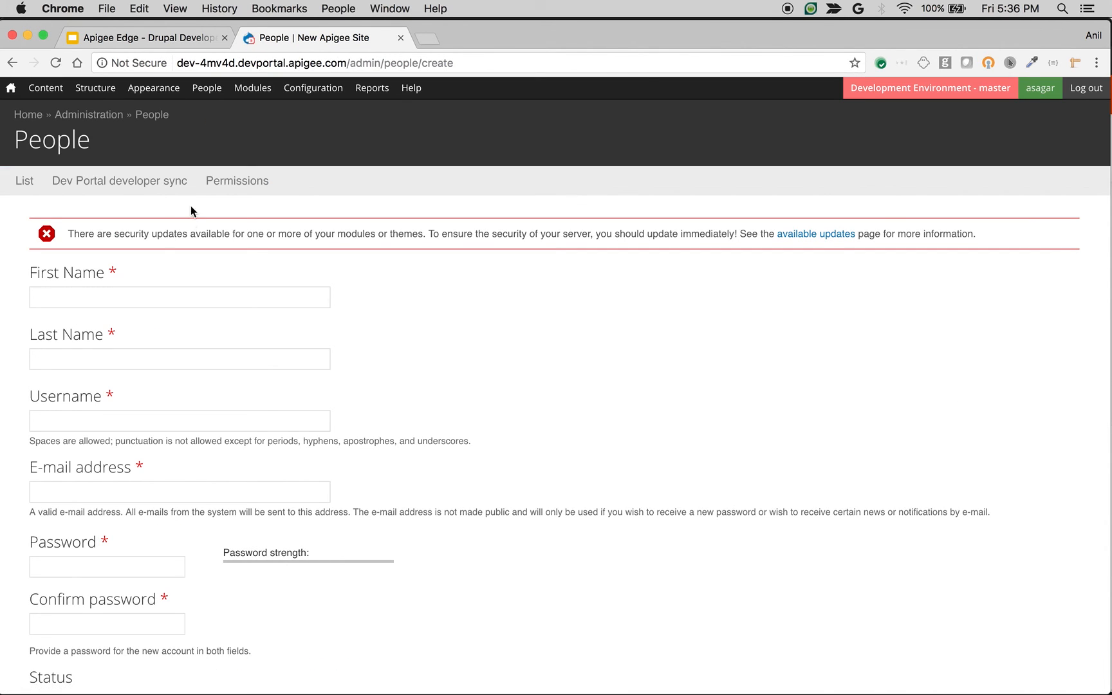
scroll(down, 3)
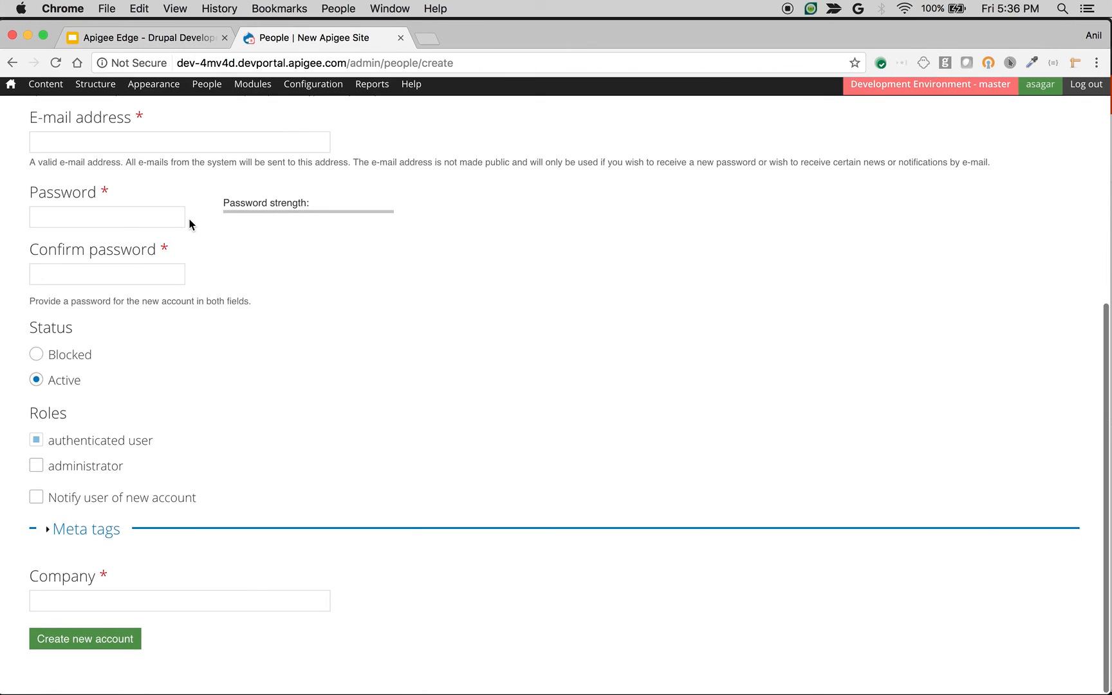
scroll(up, 3)
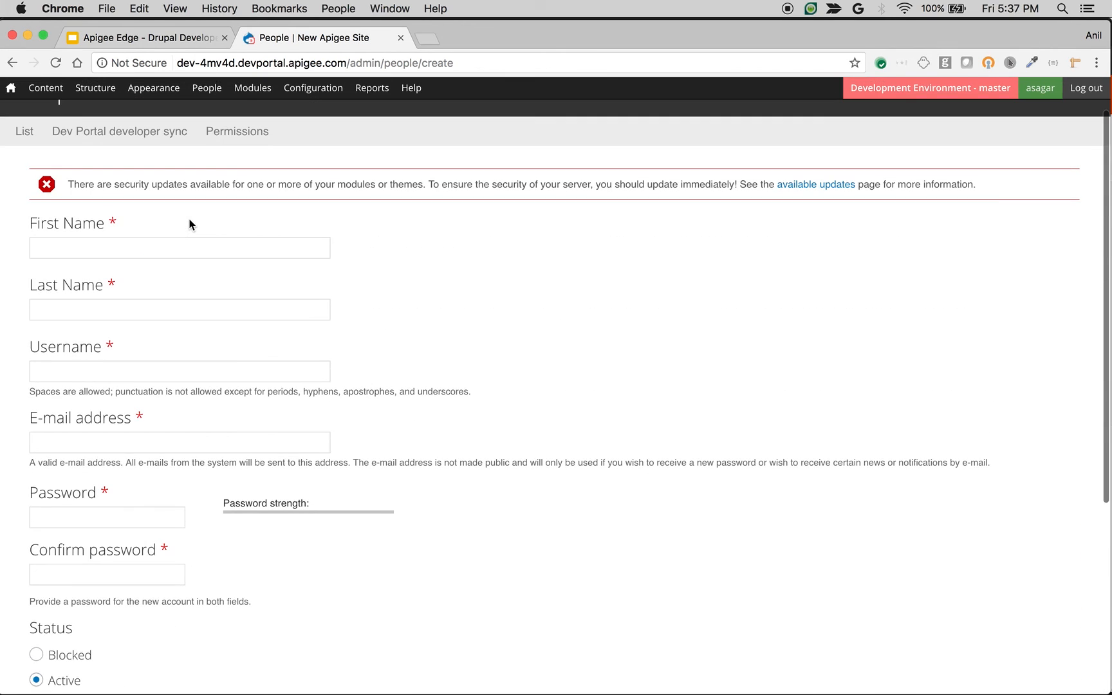